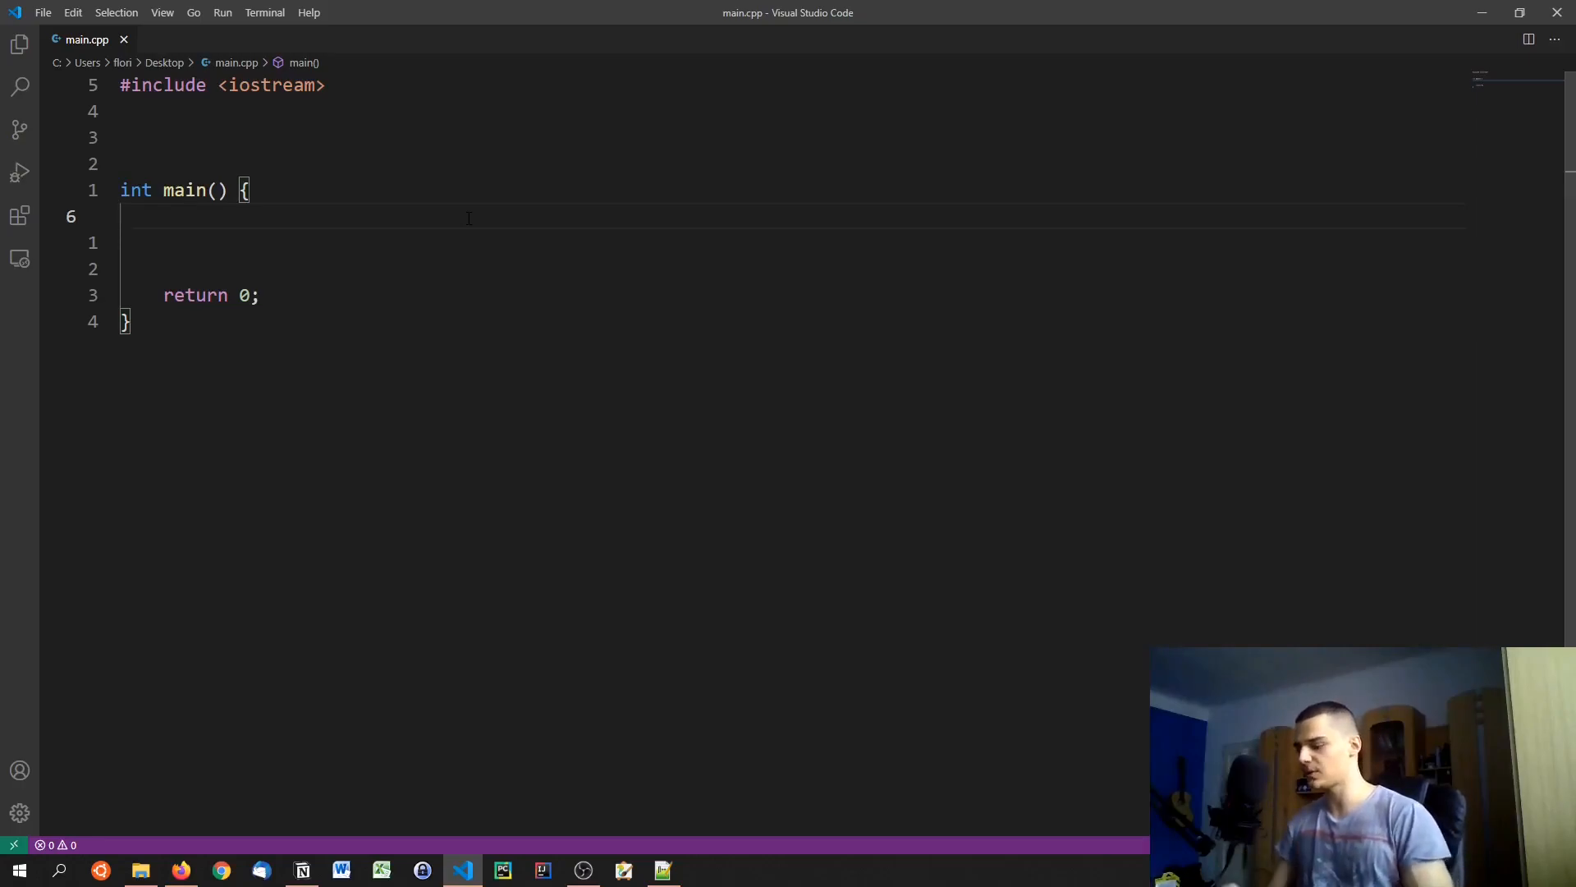
Step: Sketch and then discard the std::string and int color = 3 example lines
{"action": "type", "text": "s"}
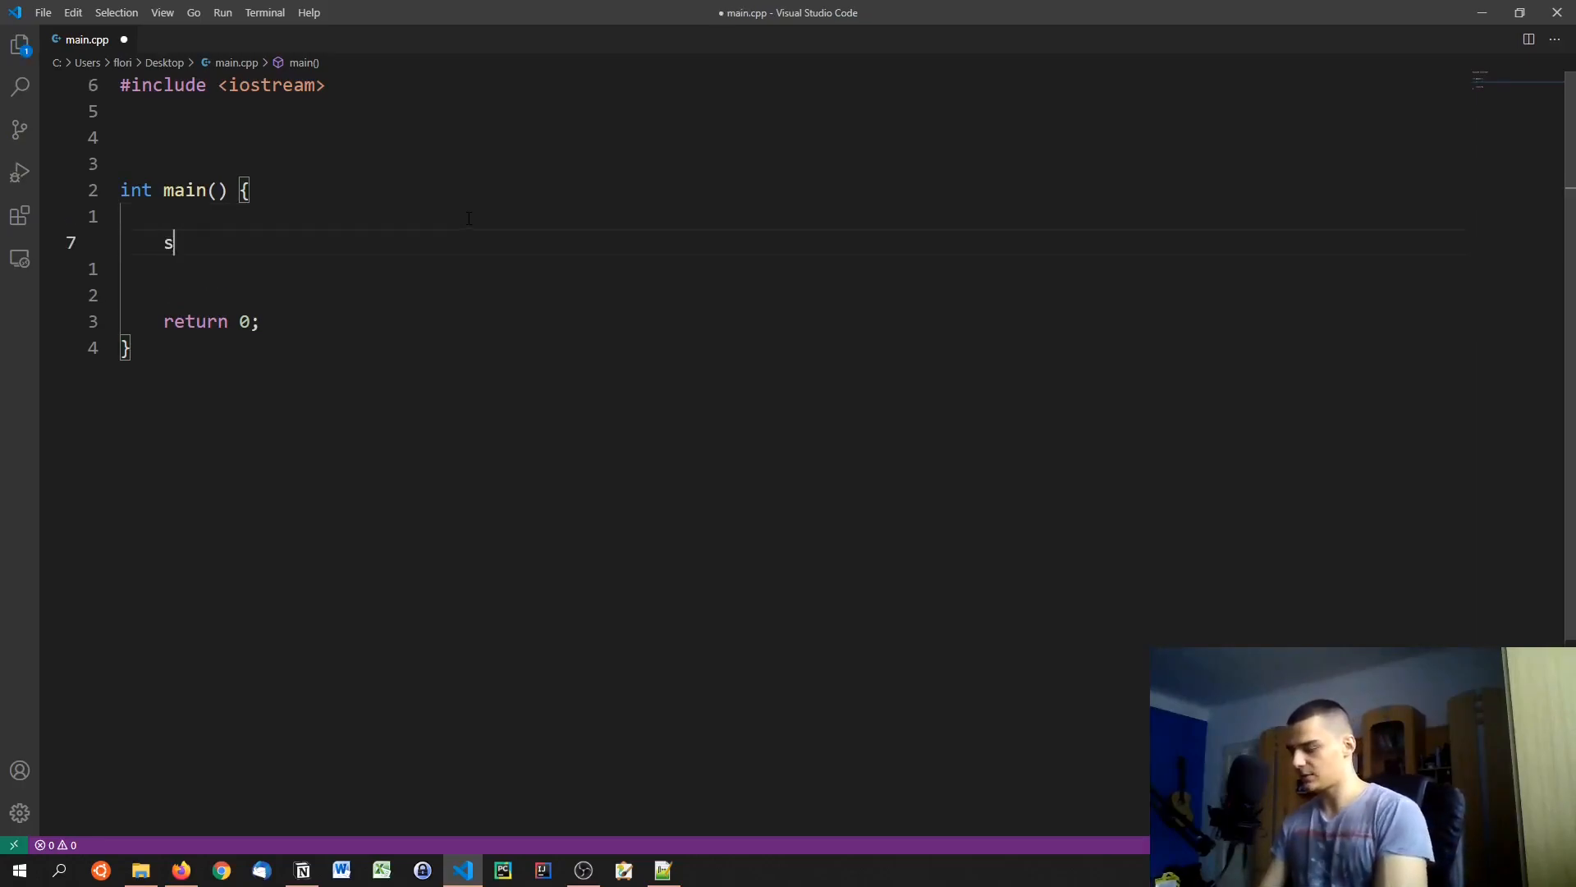
{"action": "type", "text": "td::string mycolor = \"red"}
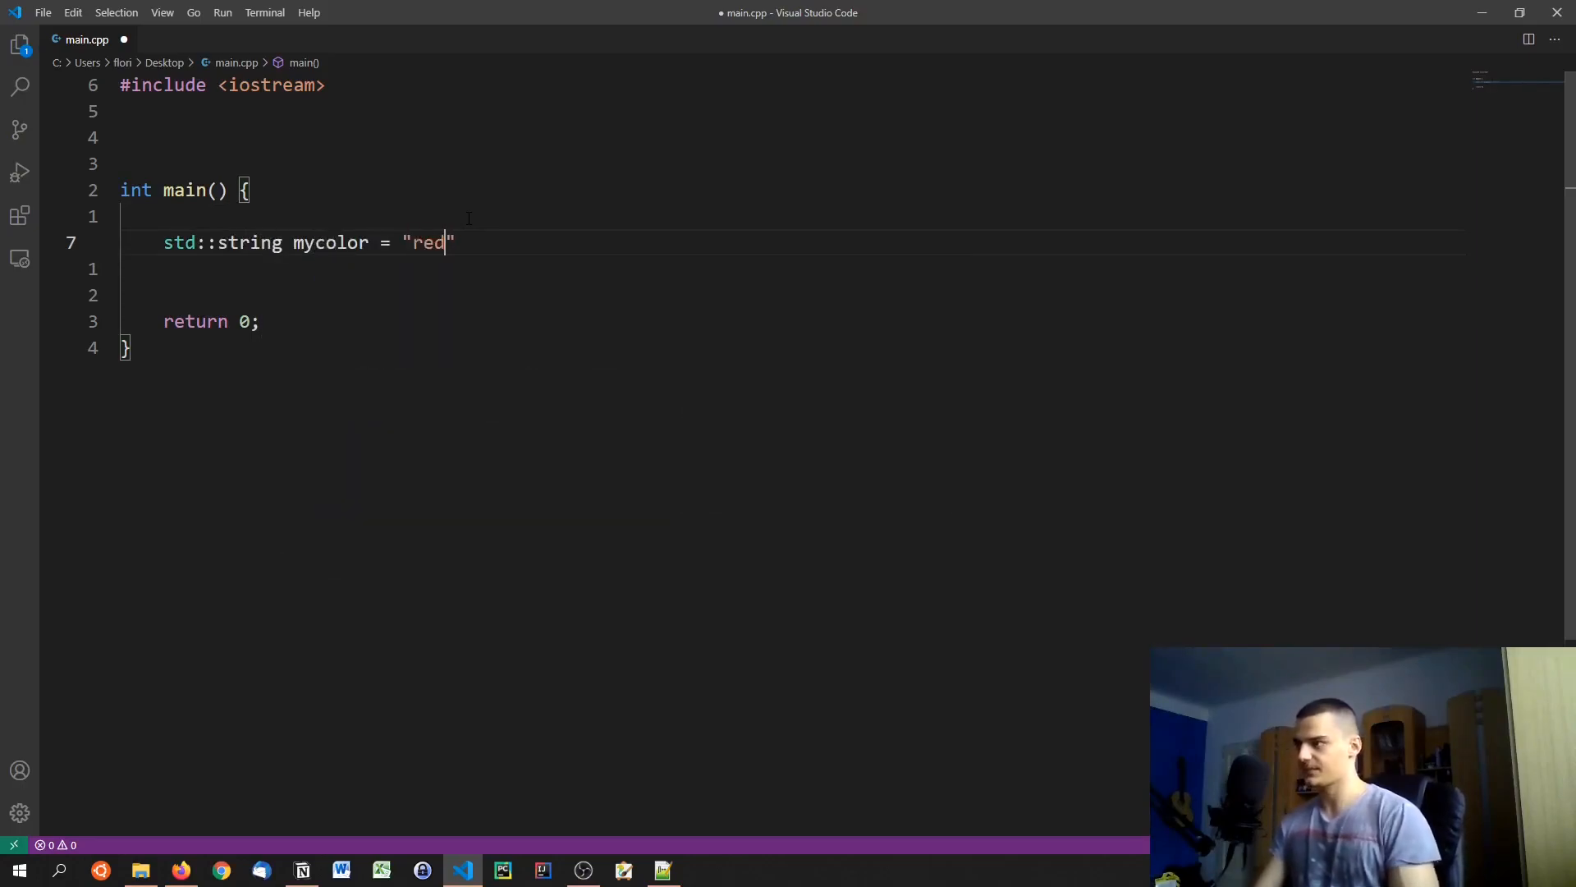
{"action": "key", "text": "ctrl+s"}
{"action": "type", "text": "i"}
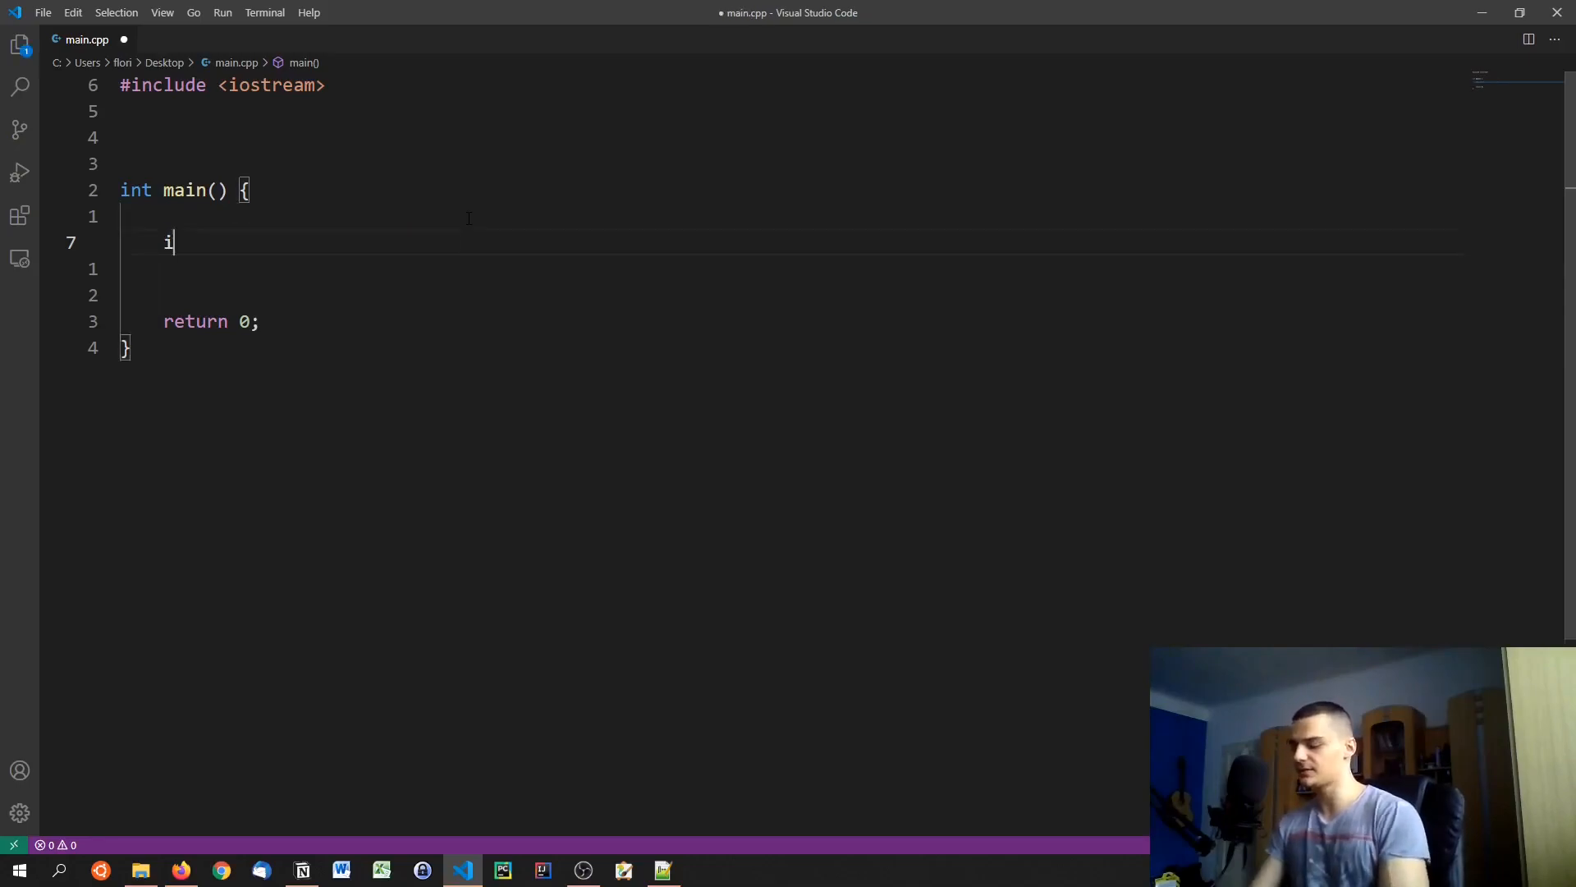
{"action": "type", "text": "nt color = 3; // 3 = B"}
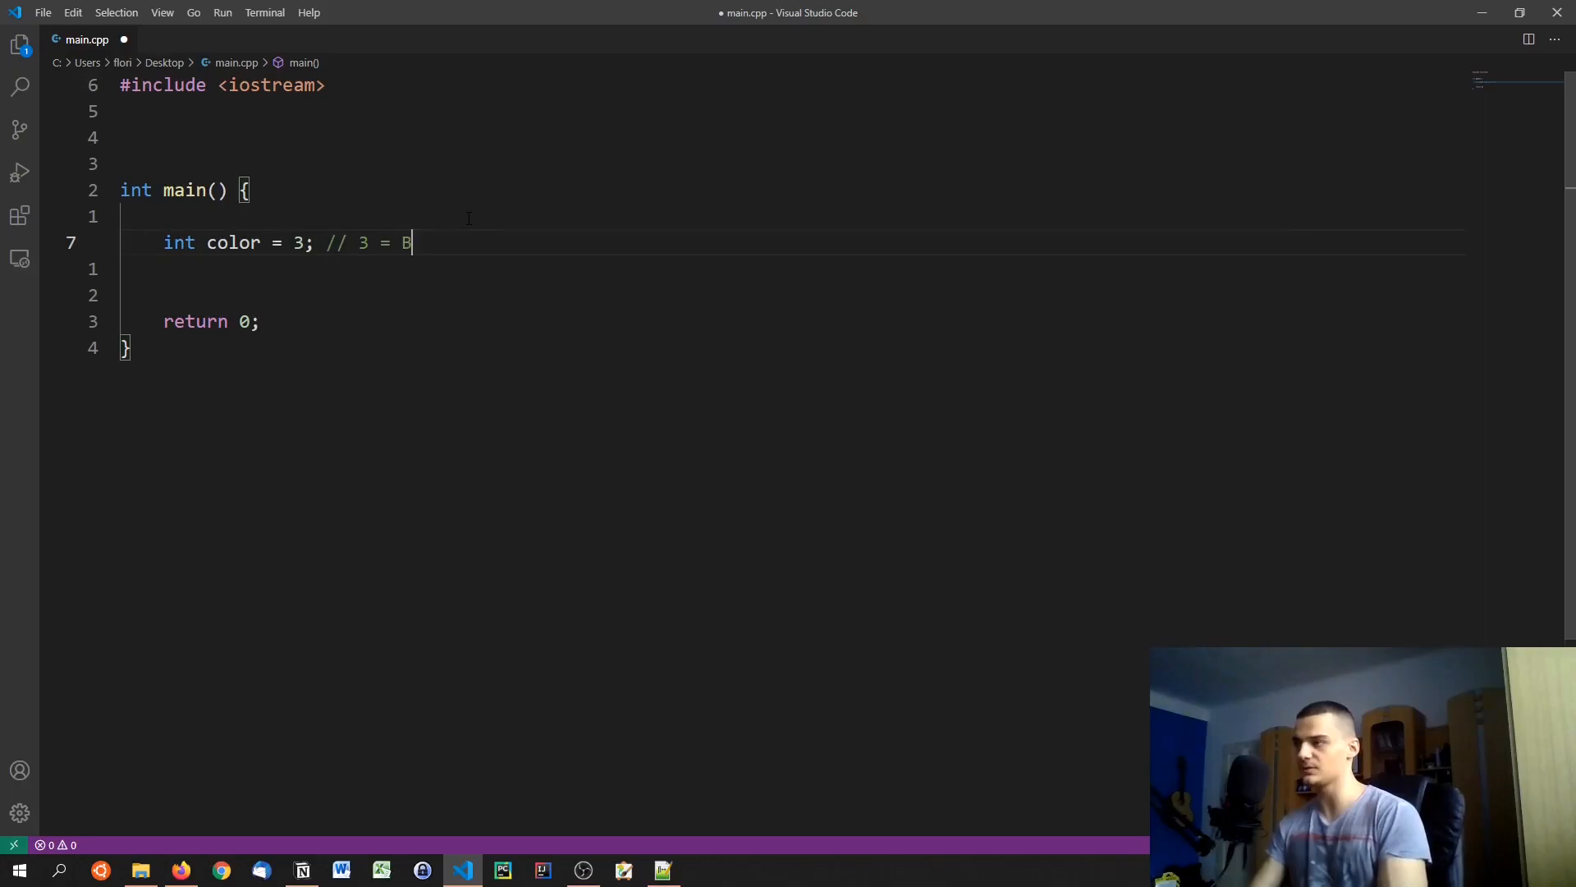
{"action": "type", "text": "lue 5"}
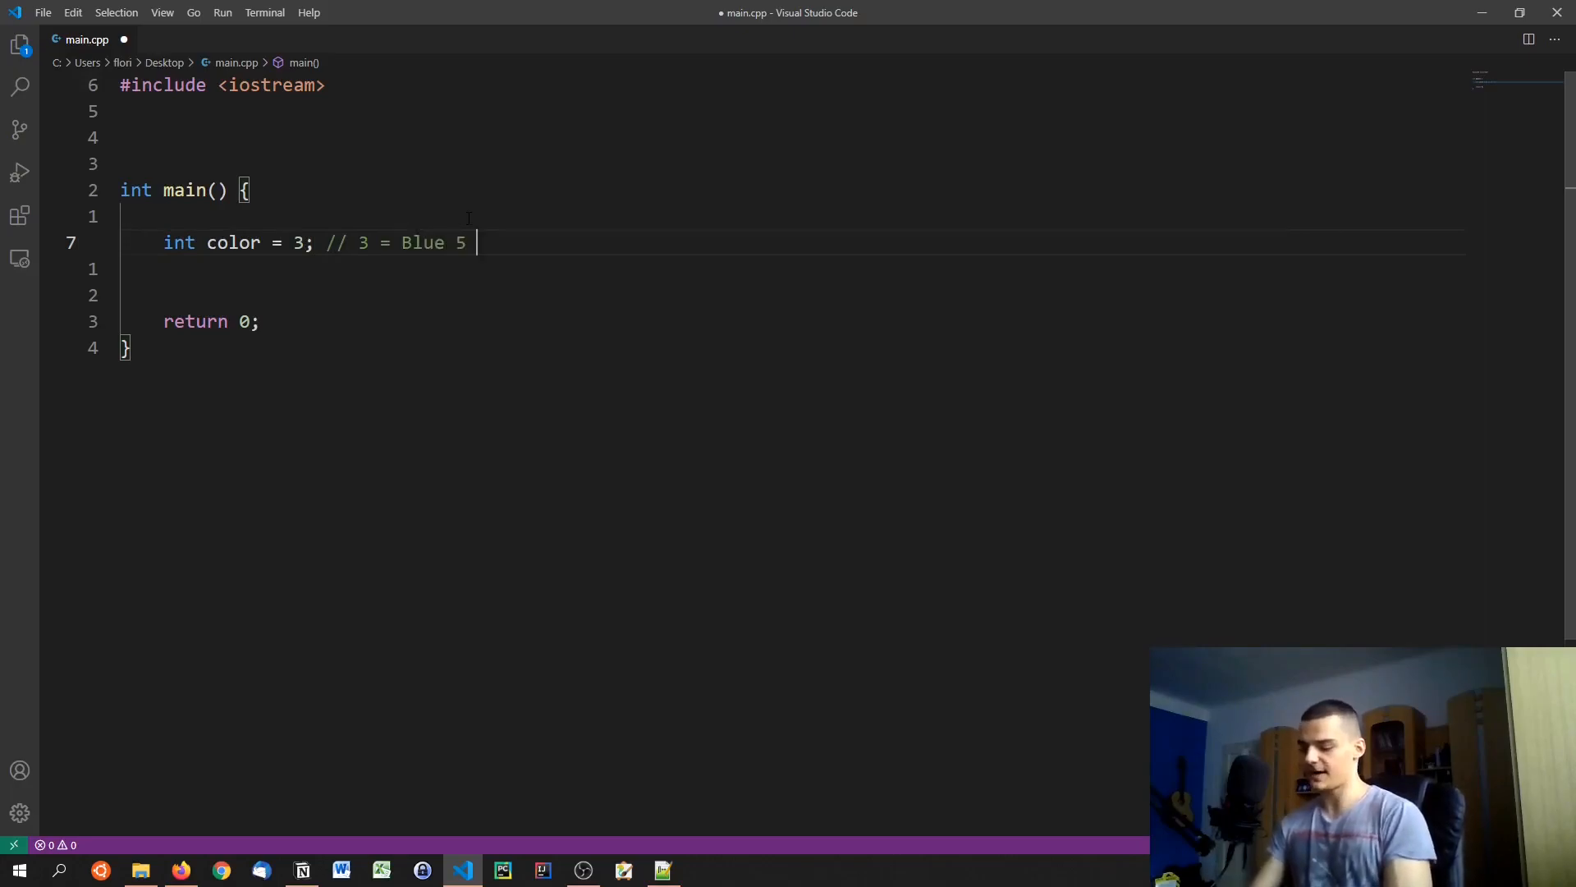
{"action": "type", "text": "= Purpel"}
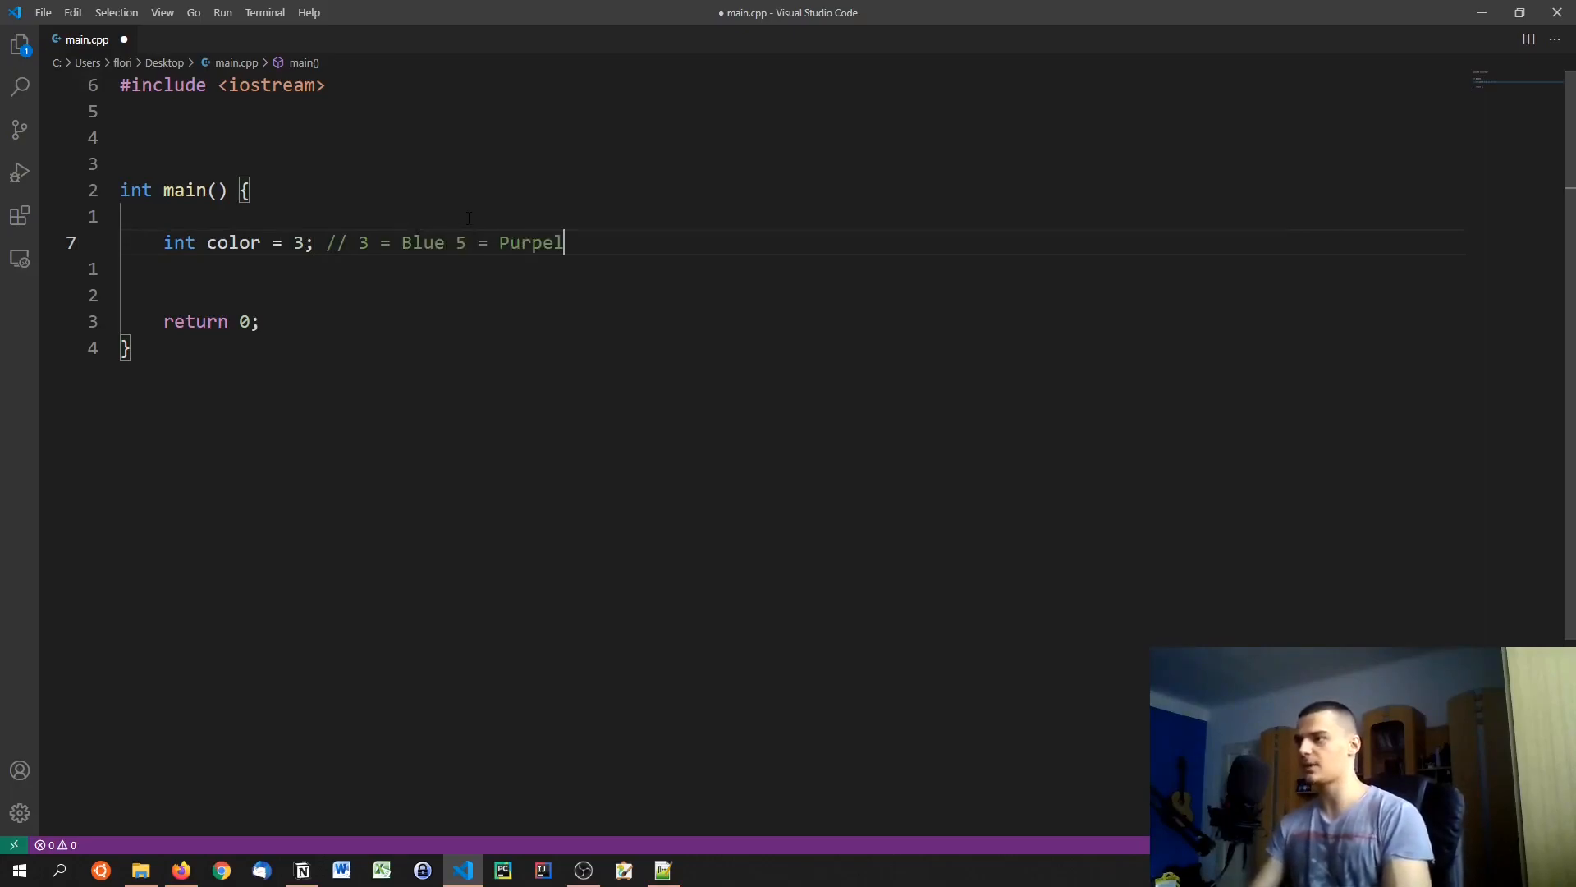
{"action": "key", "text": "BackSpace"}
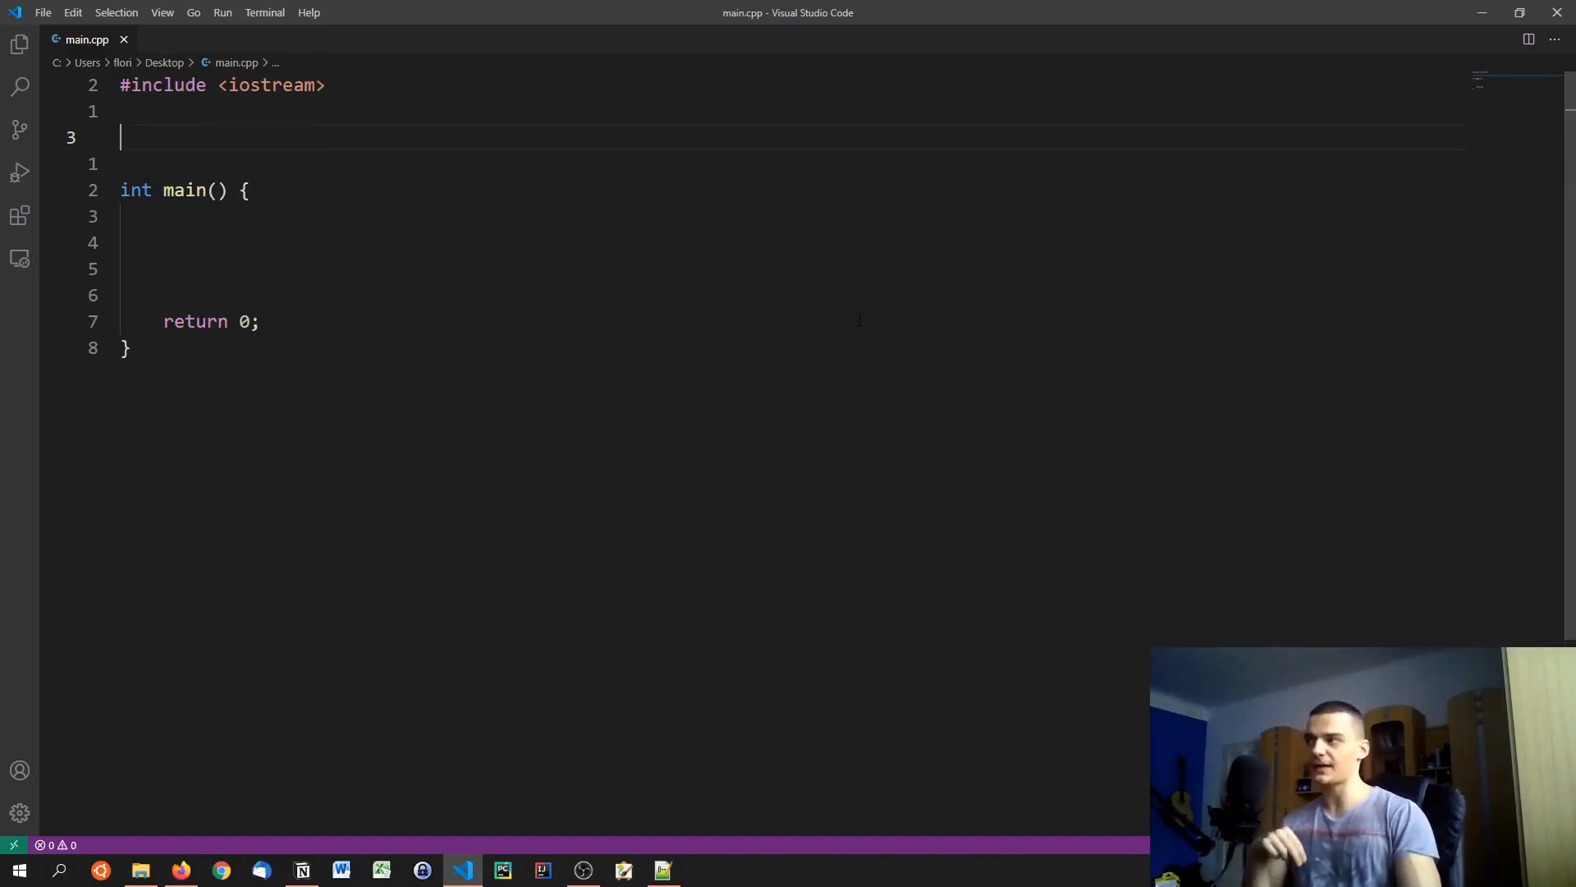
Step: Write enum Color { RED, GREEN, BLUE, PURPLE, ORANGE }; above main
{"action": "type", "text": "enm"}
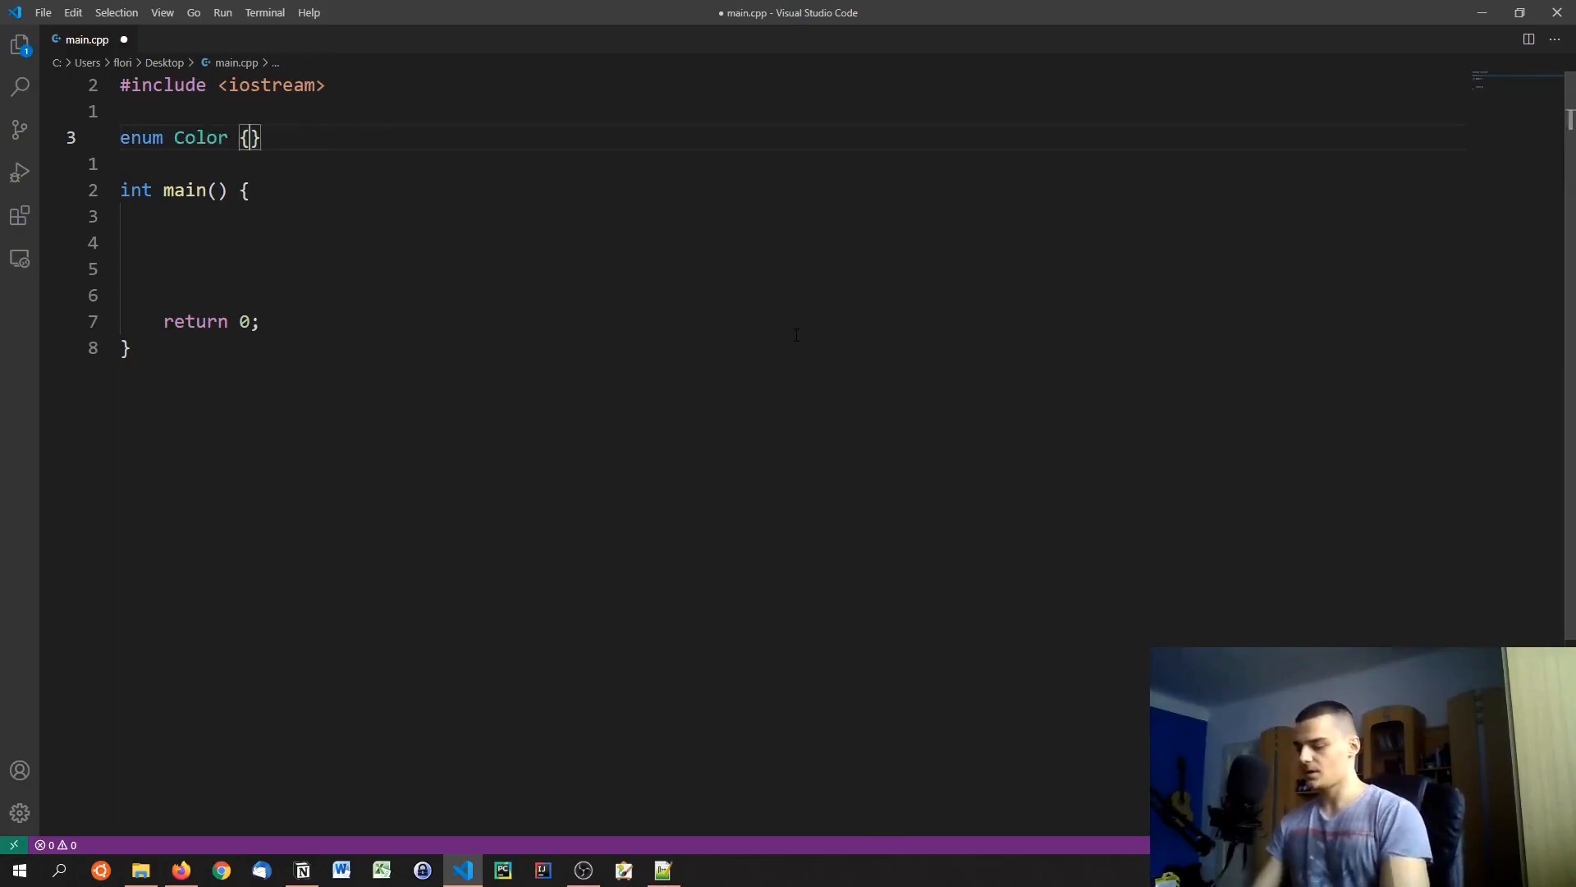
{"action": "type", "text": "RE"}
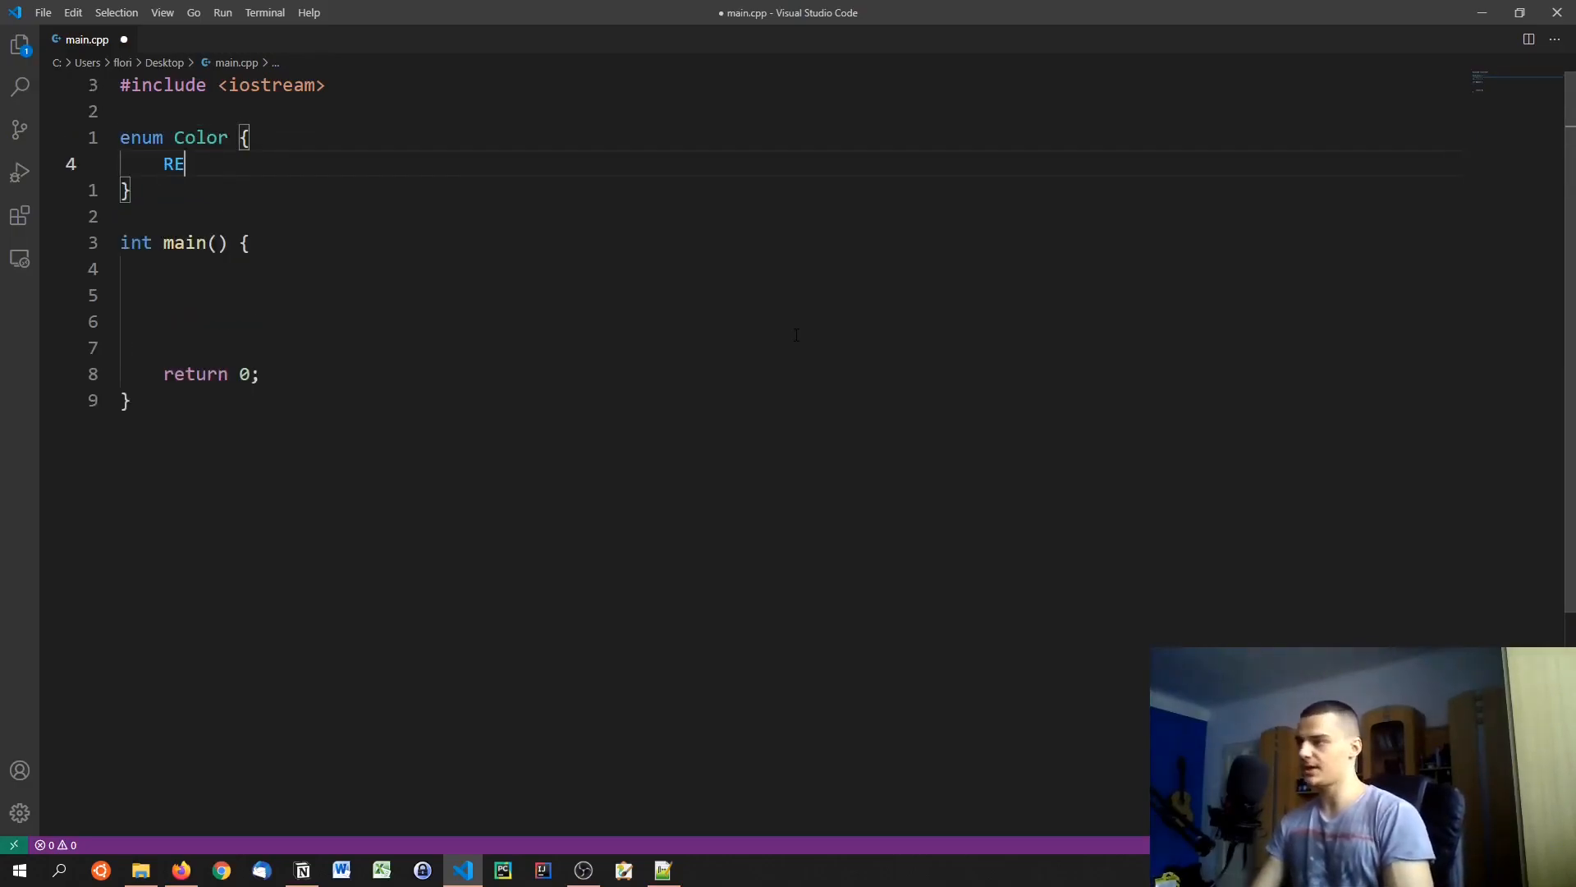
{"action": "type", "text": "D, GREEN,"}
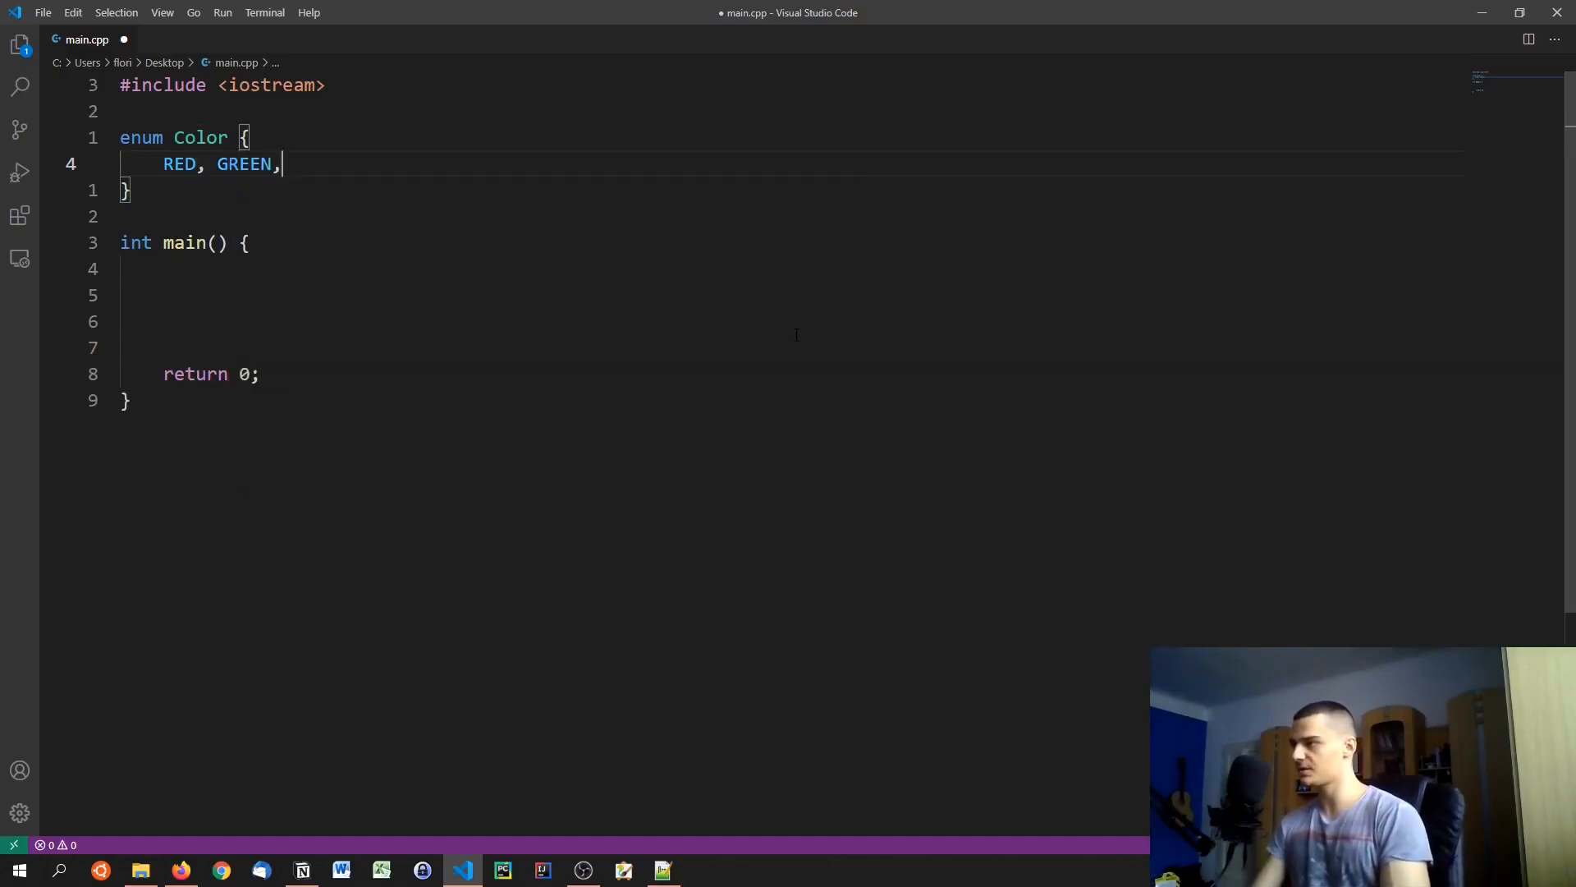
{"action": "type", "text": "BLUE, PU"}
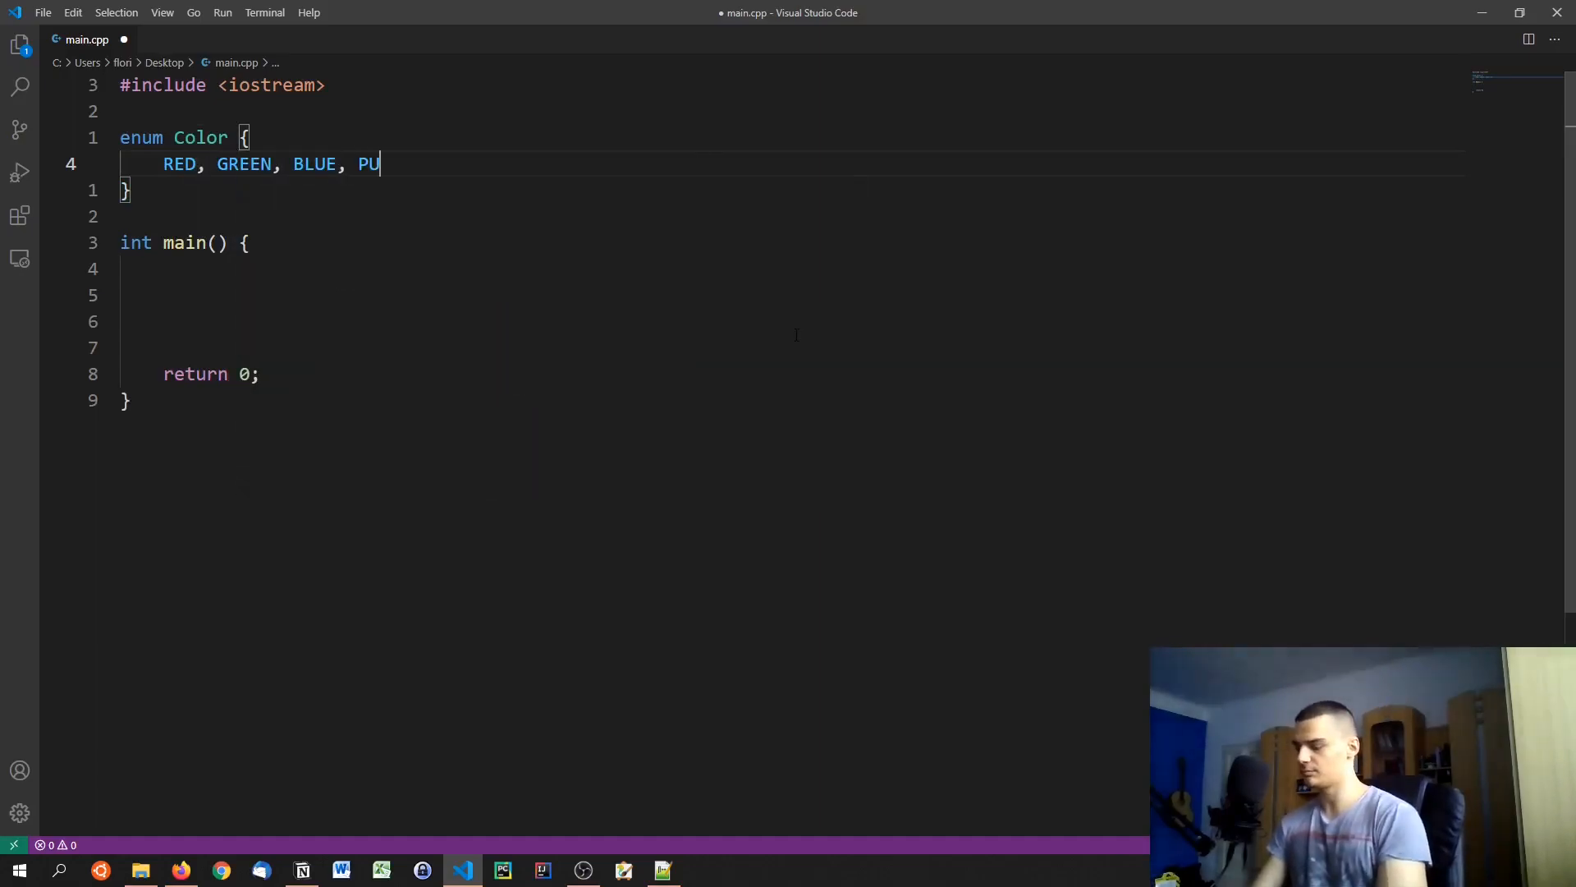
{"action": "type", "text": "RPLE, ORAN"}
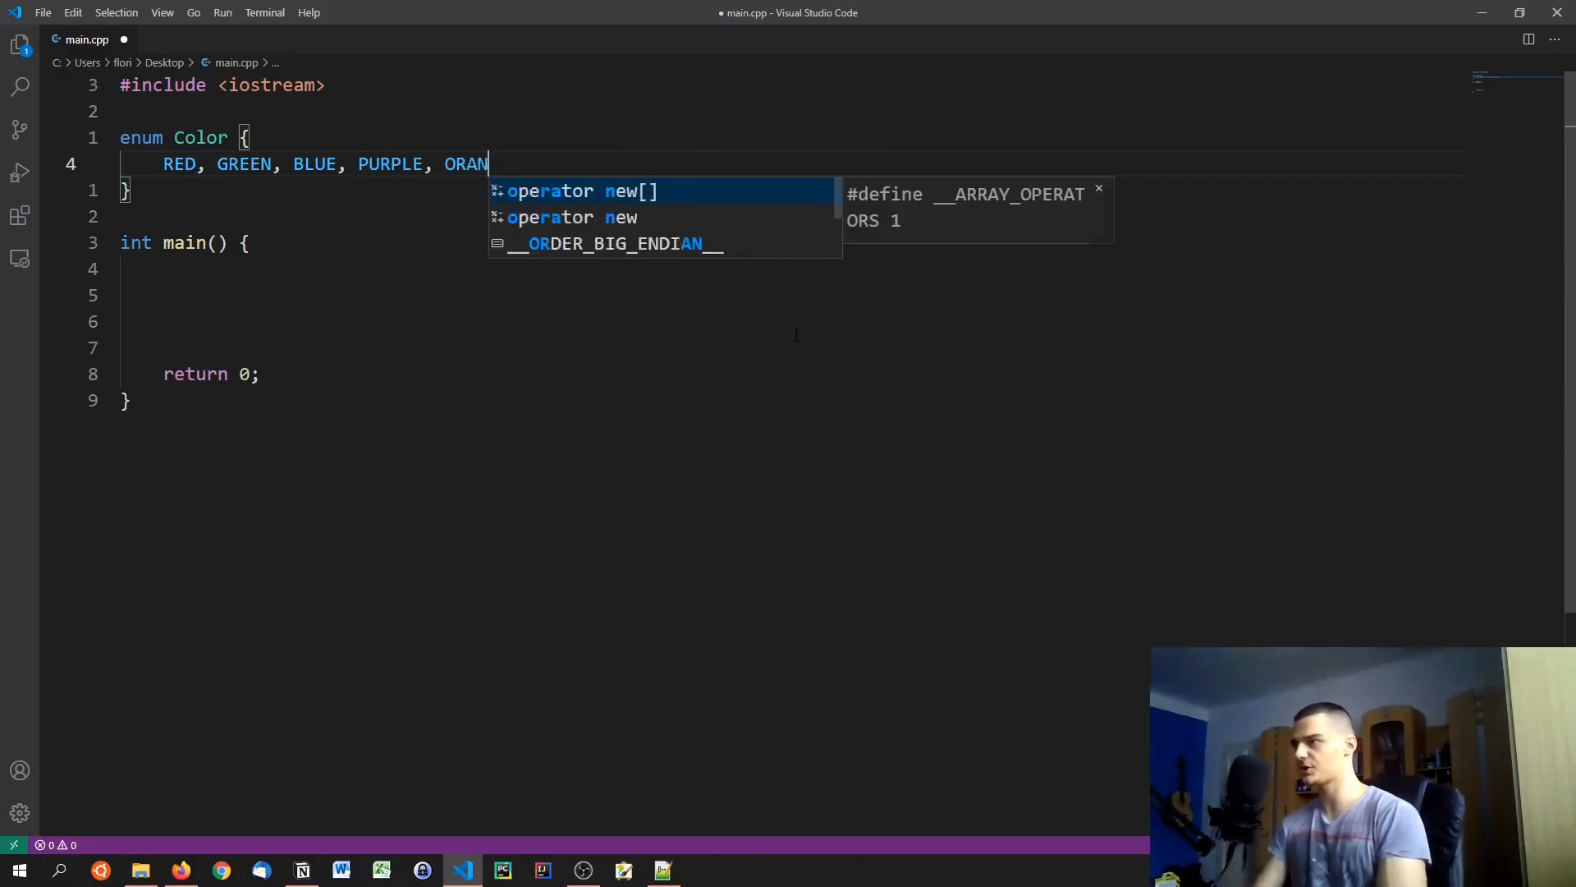
{"action": "type", "text": "GE"}
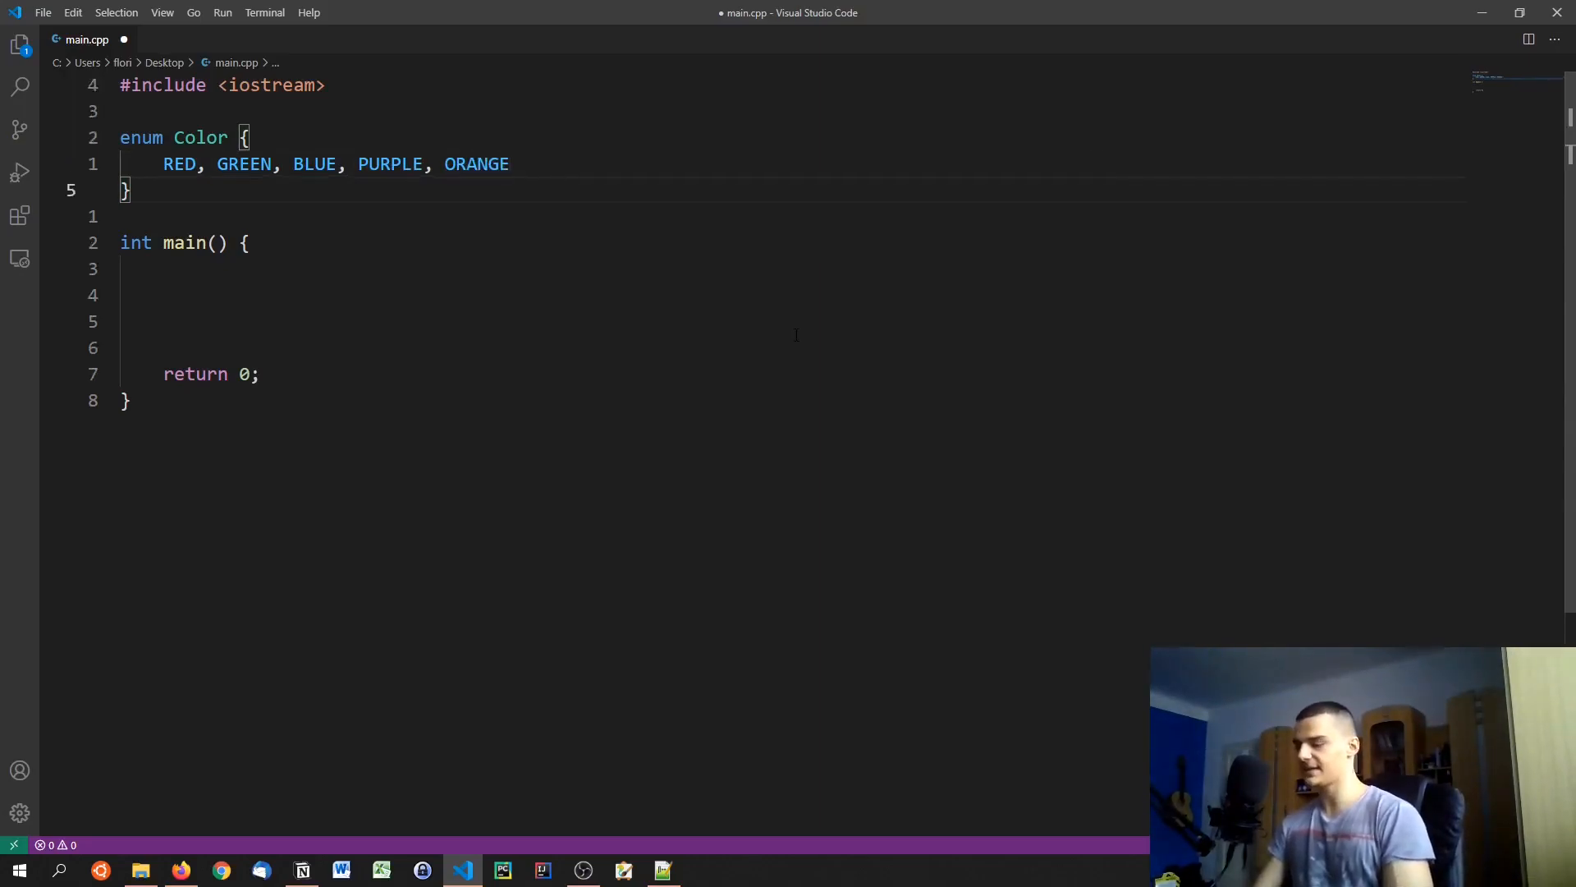
{"action": "type", "text": ";"}
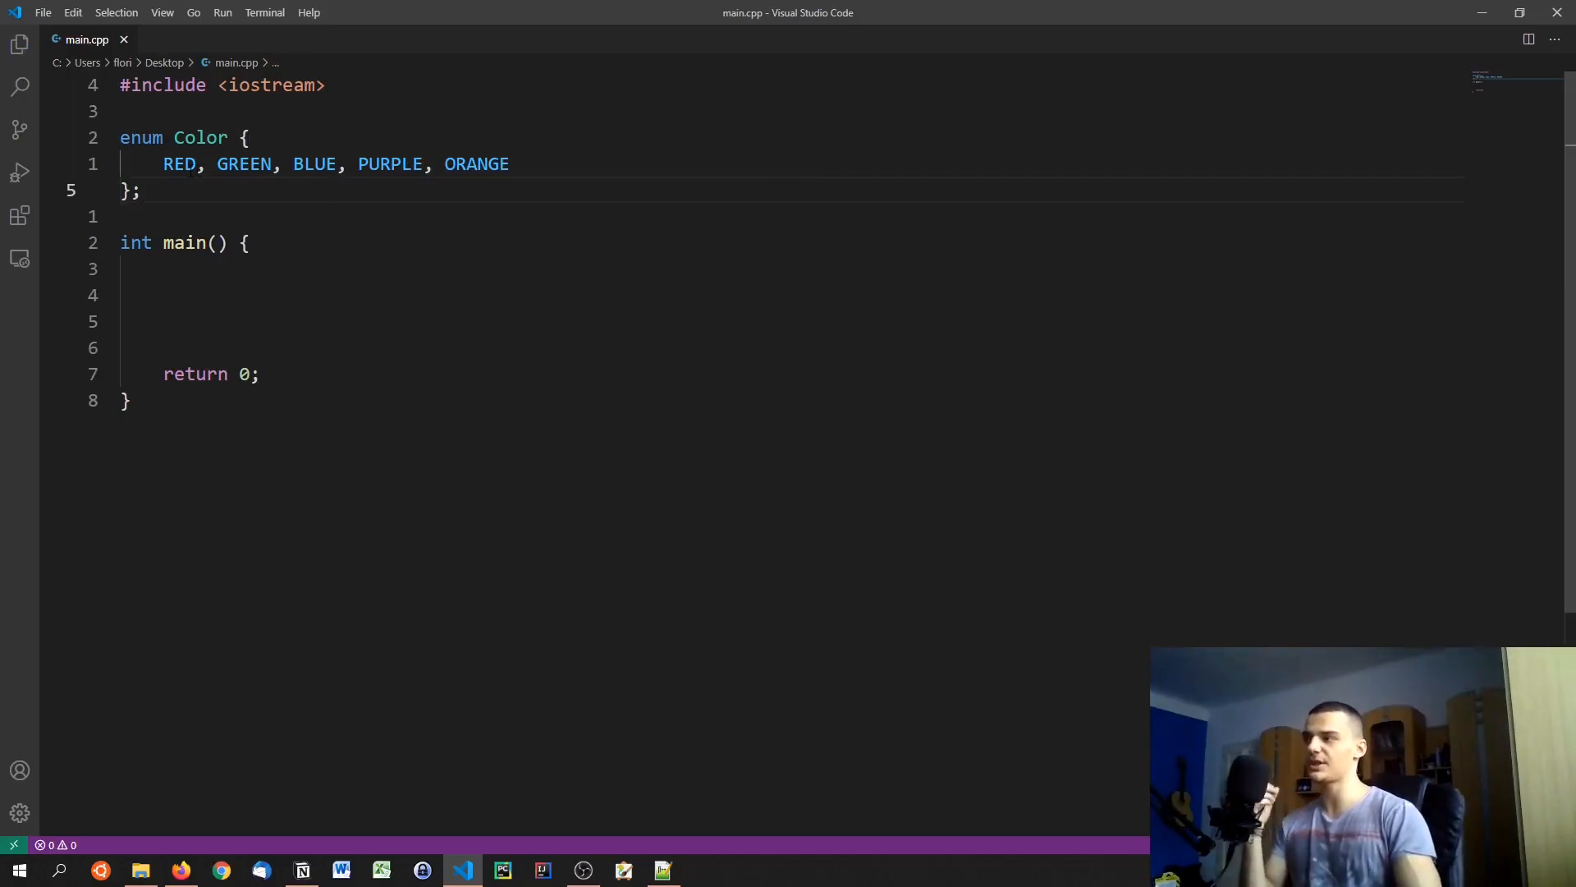
{"action": "double_click", "coordinate": [314, 164]}
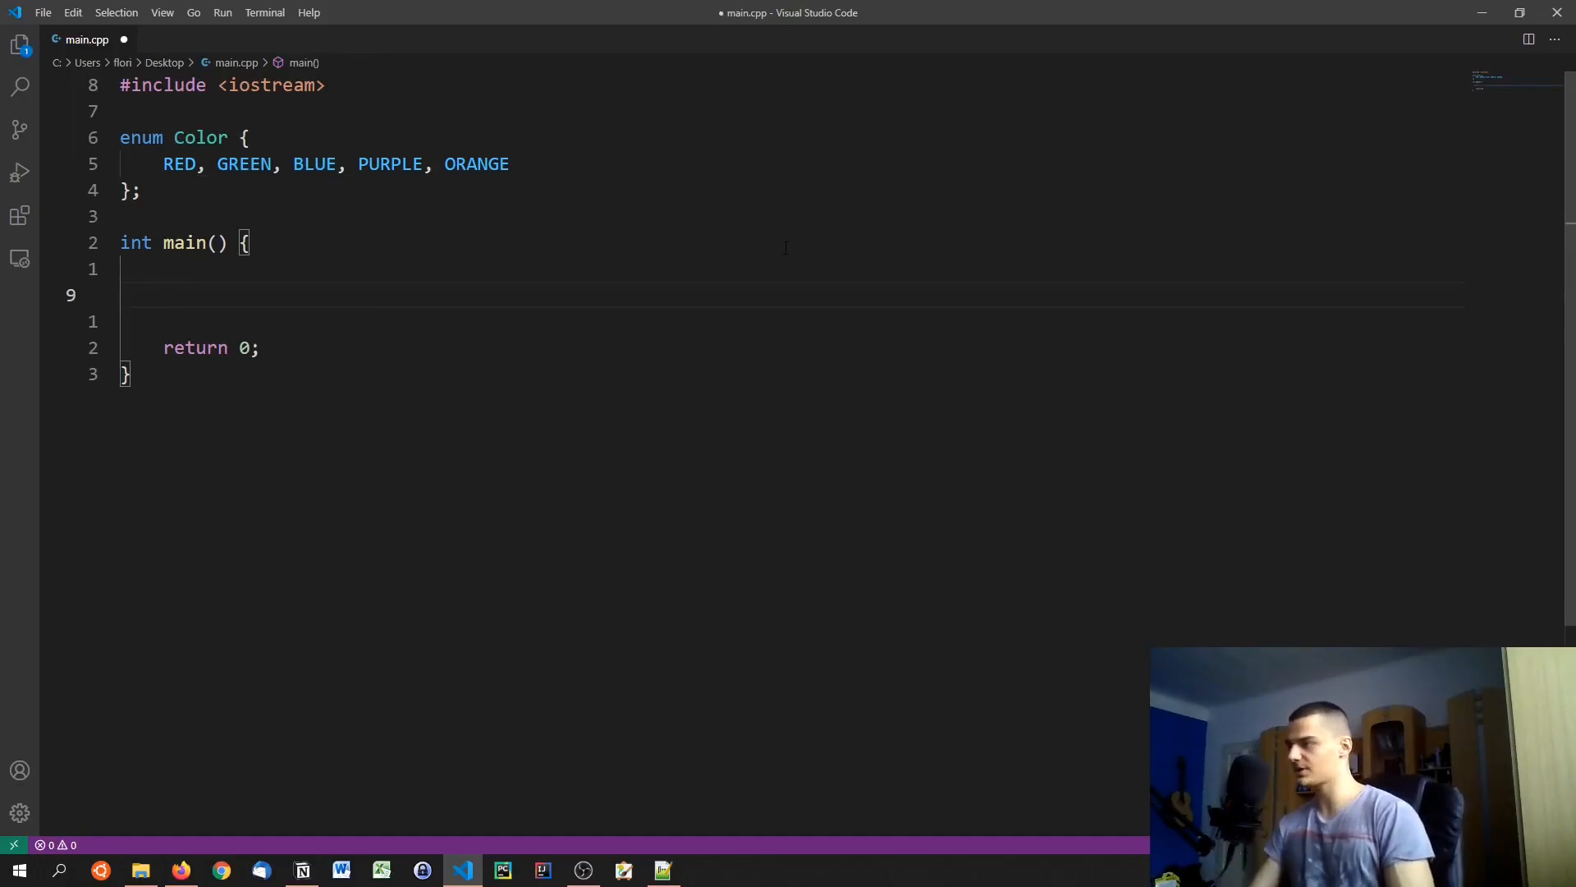
Step: Print BLUE with std::cout giving 2, then switch it to ORANGE giving 4
{"action": "type", "text": "std::cout << BLUE << std::"}
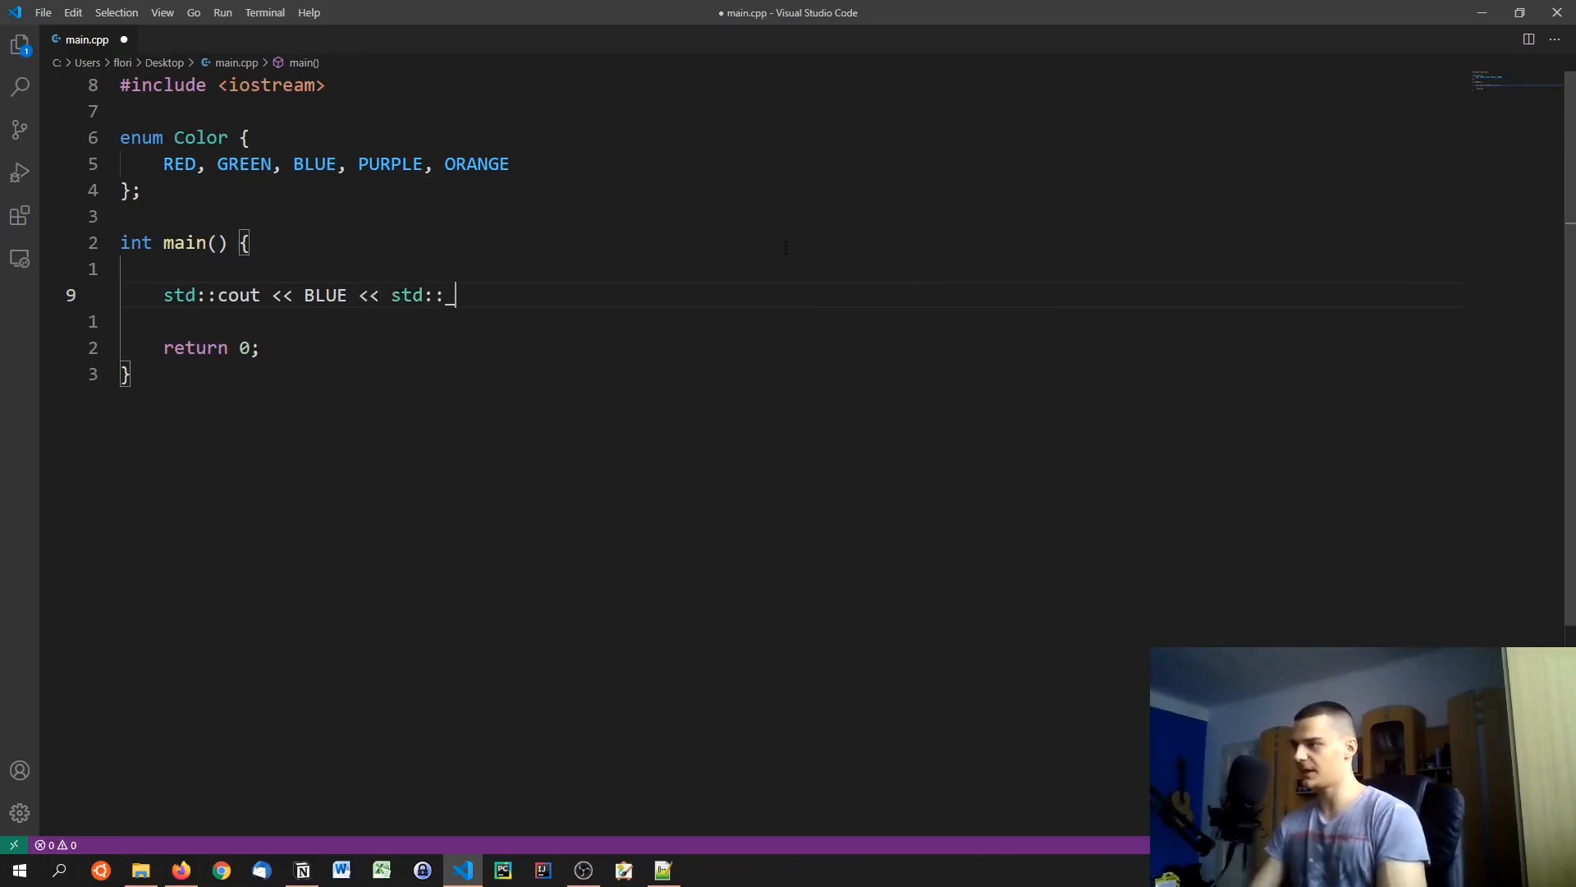
{"action": "type", "text": "endl;"}
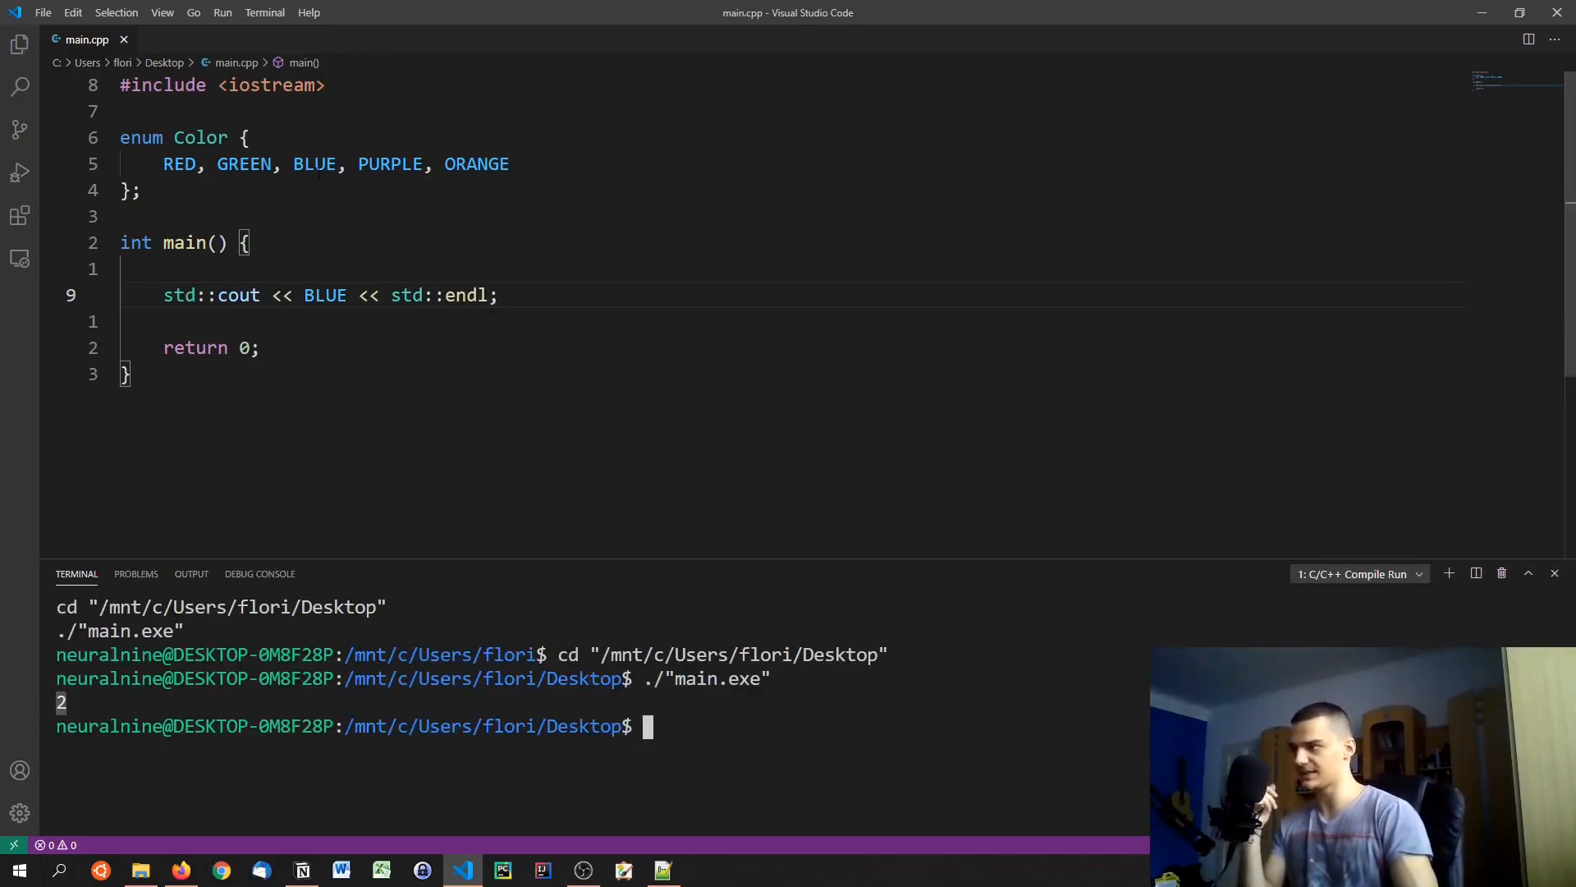
{"action": "double_click", "coordinate": [179, 164]}
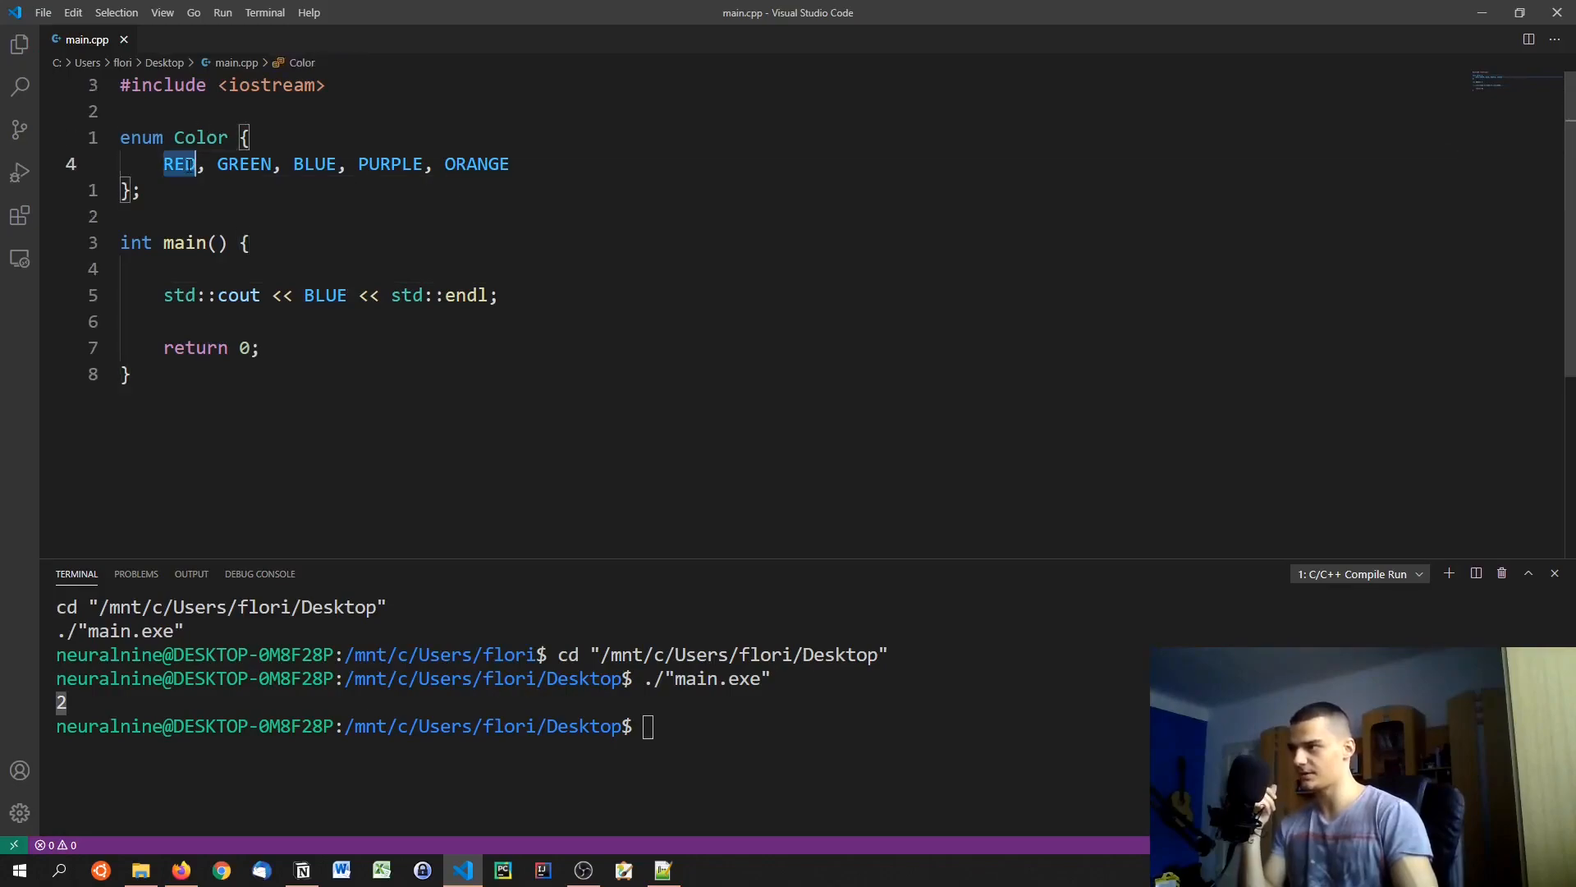
{"action": "left_click", "coordinate": [509, 164]}
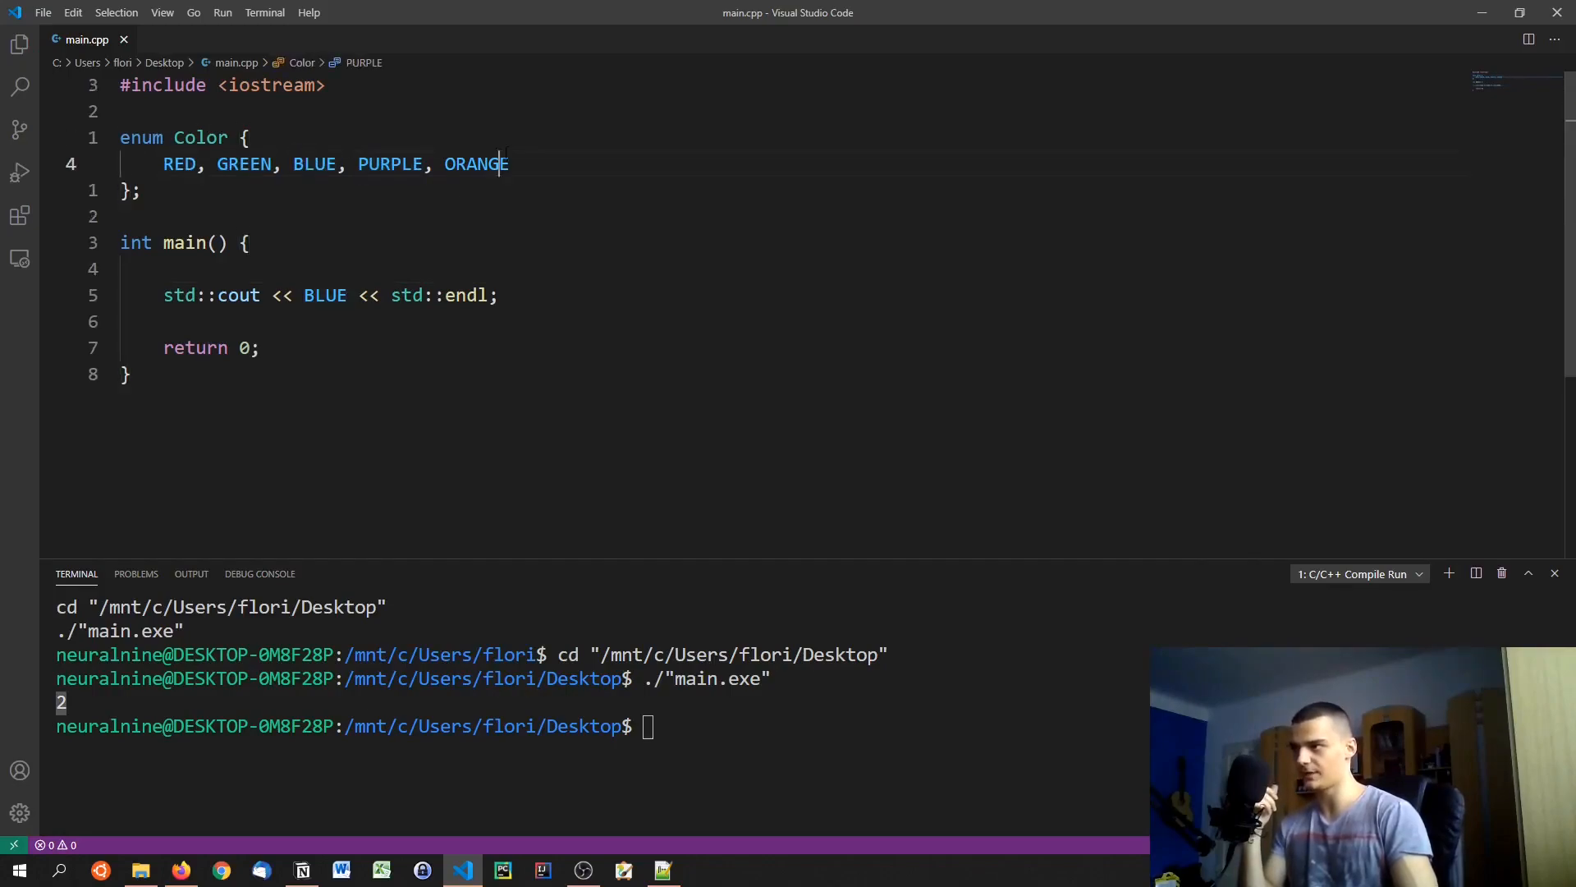
{"action": "type", "text": "OR"}
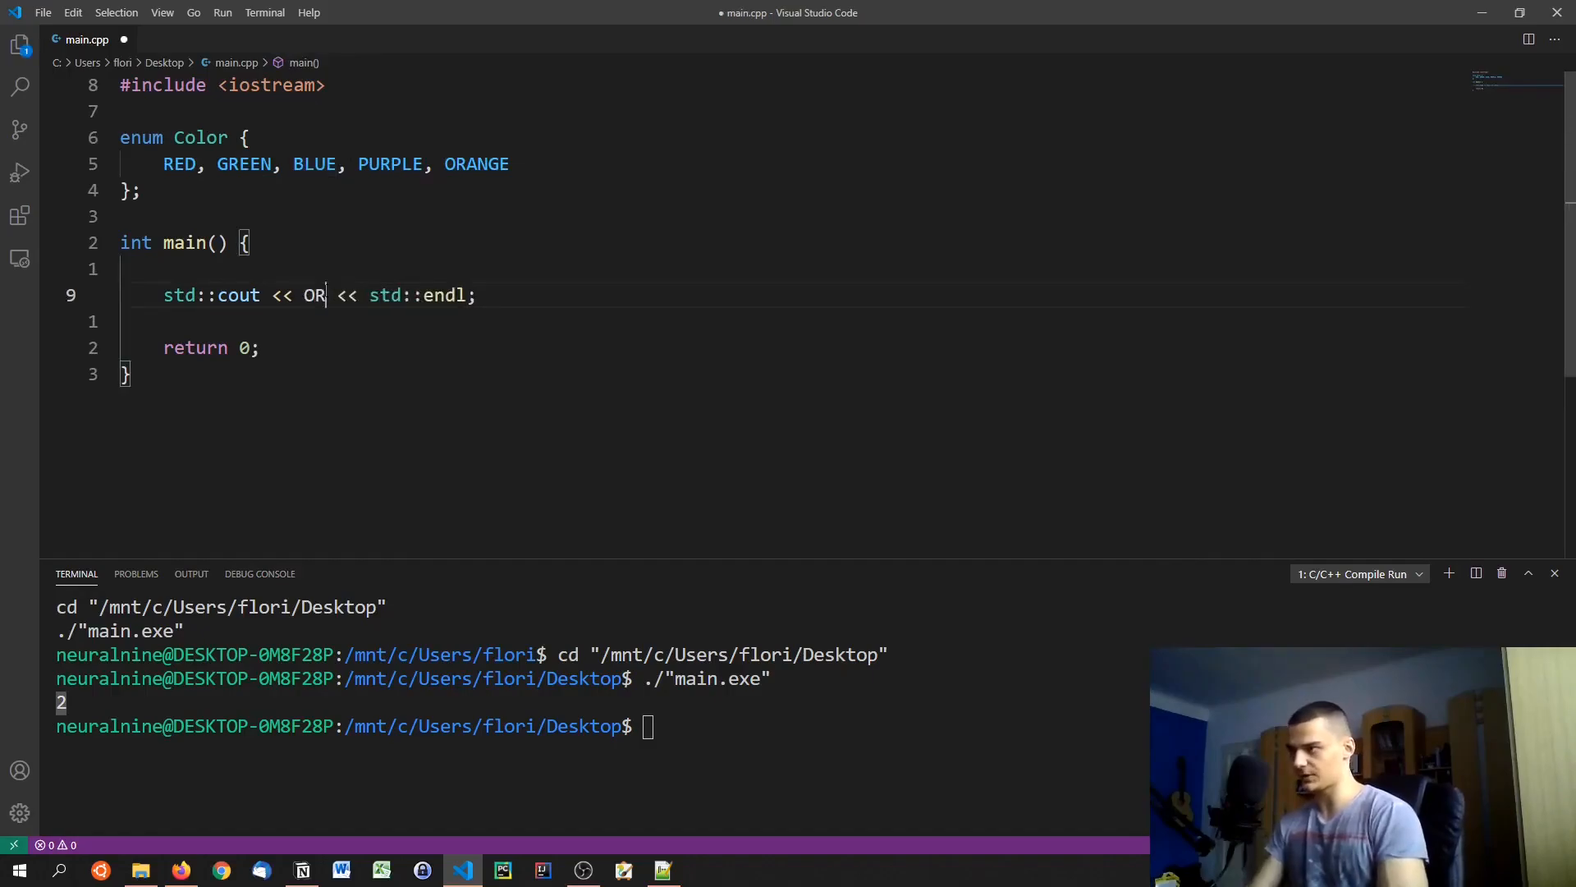
{"action": "type", "text": "ANGE"}
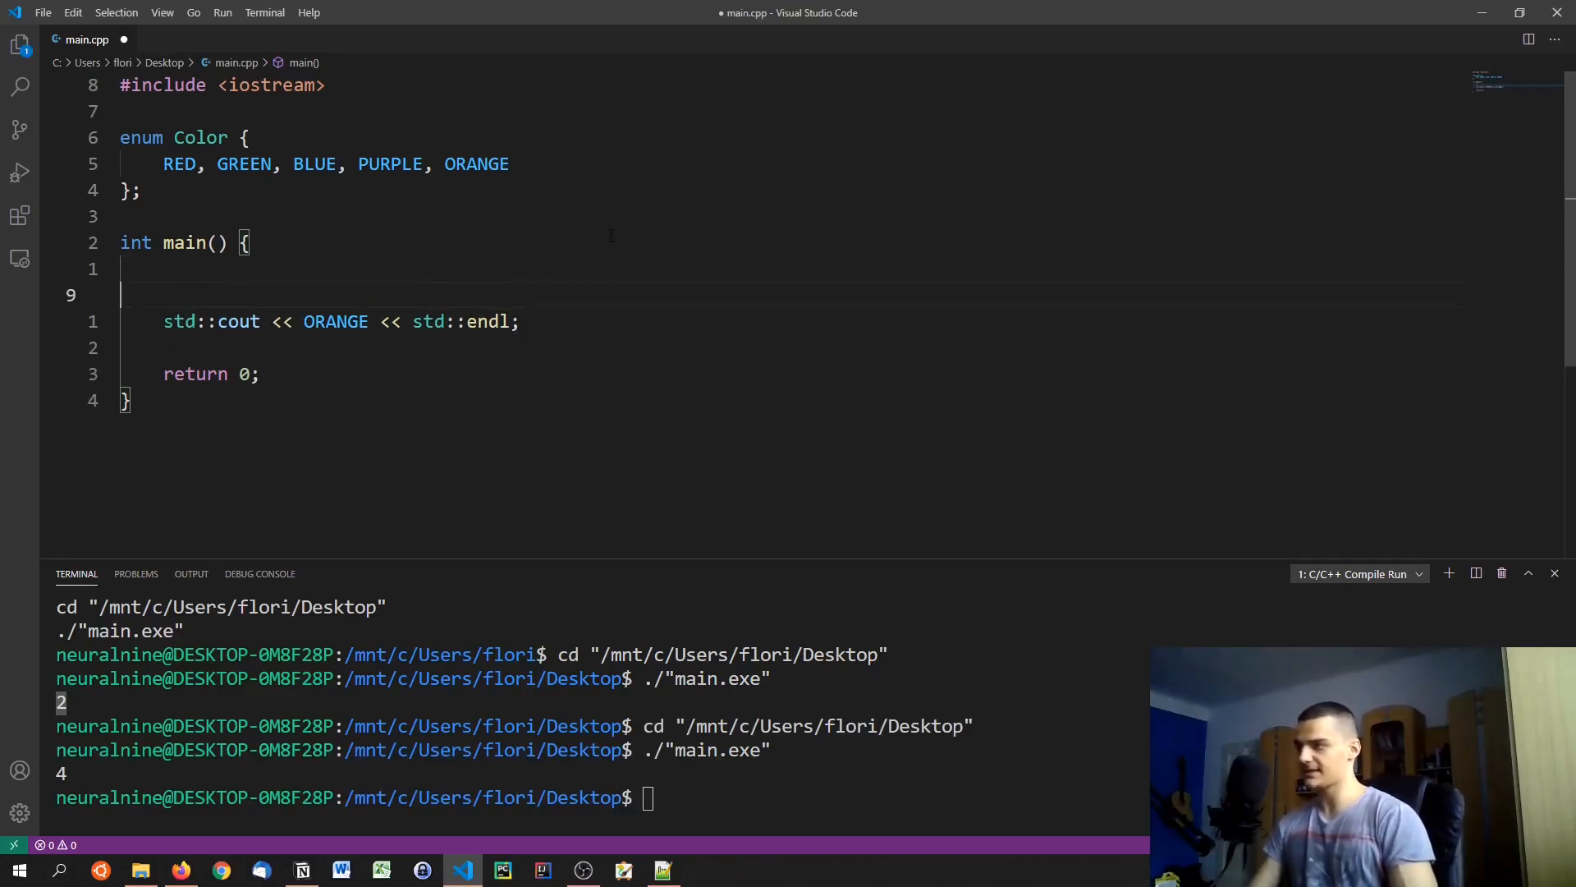
Step: Declare Color mycolor = RED printing 0, then change it to BLUE printing 2
{"action": "type", "text": "en"}
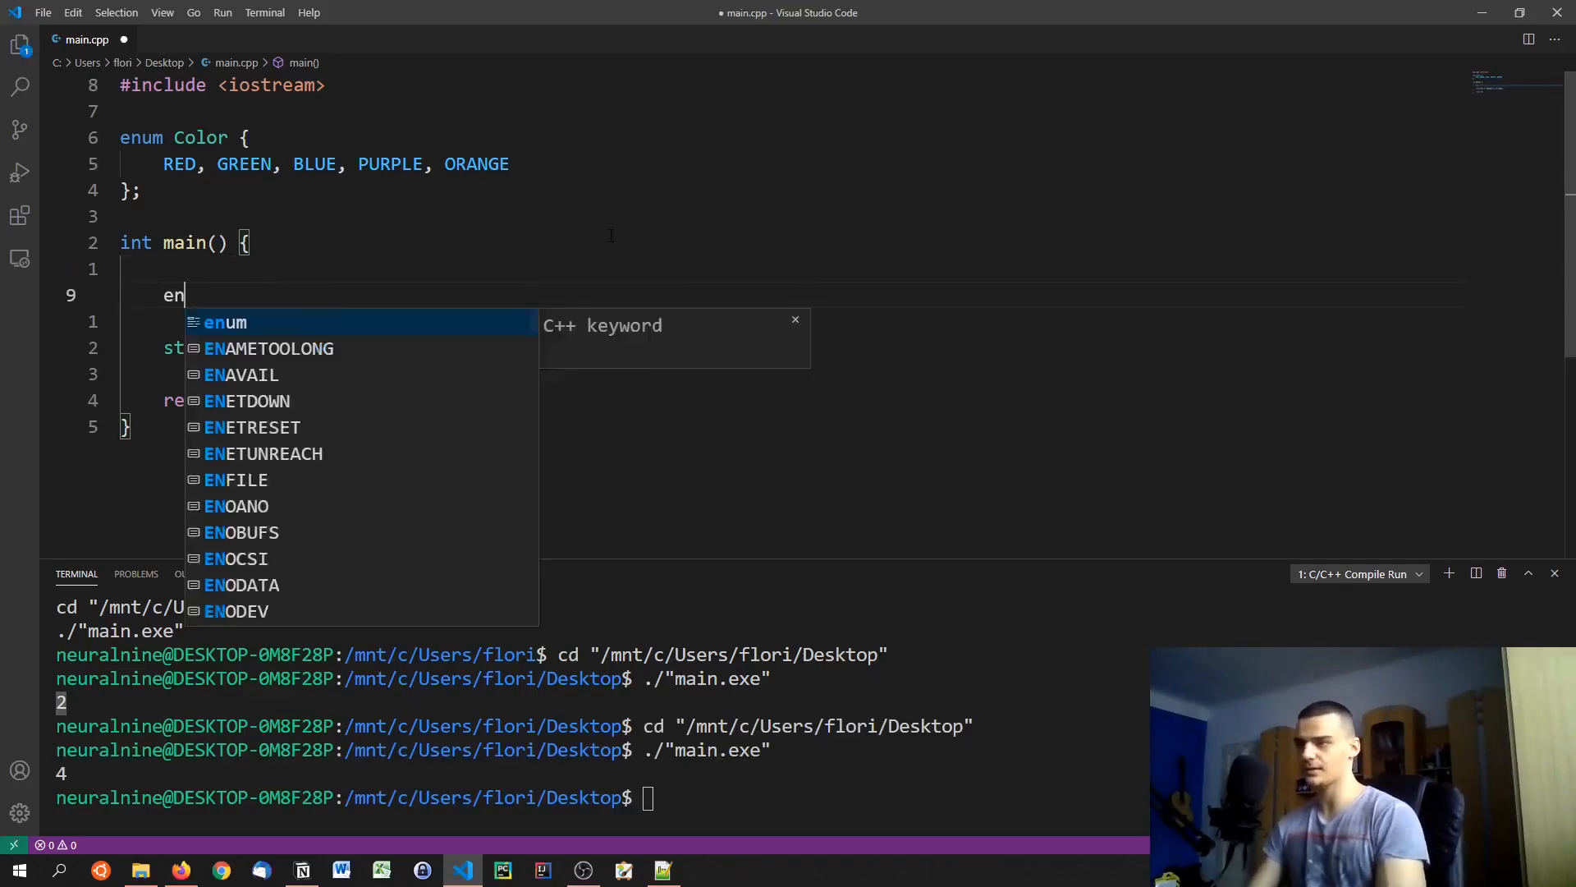
{"action": "type", "text": "Color"}
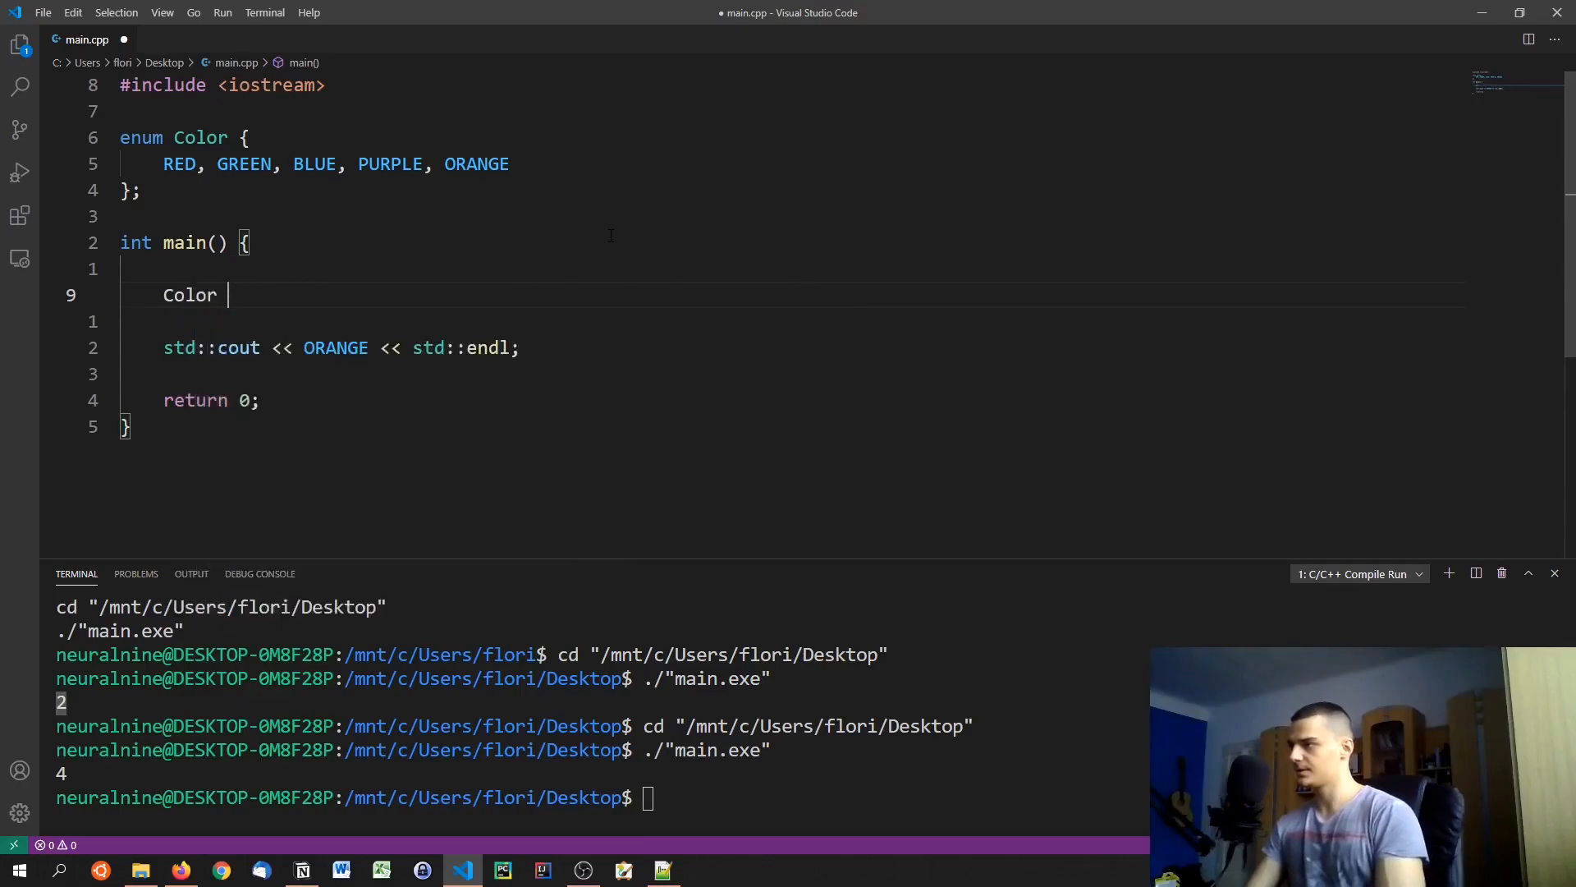
{"action": "type", "text": "mycolor = RED;"}
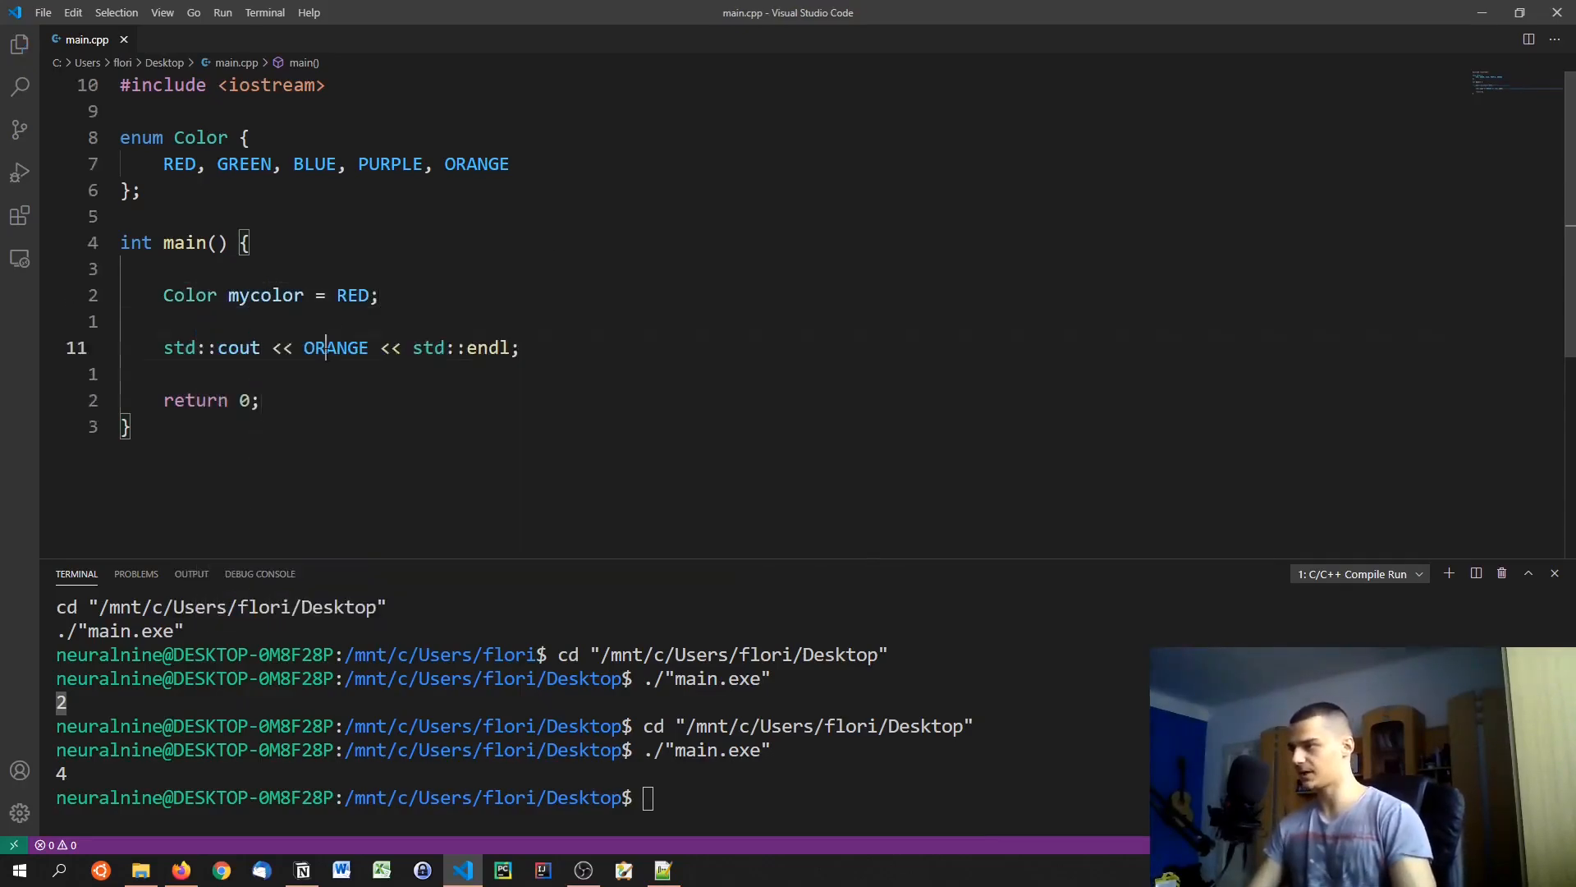
{"action": "type", "text": "mycolor"}
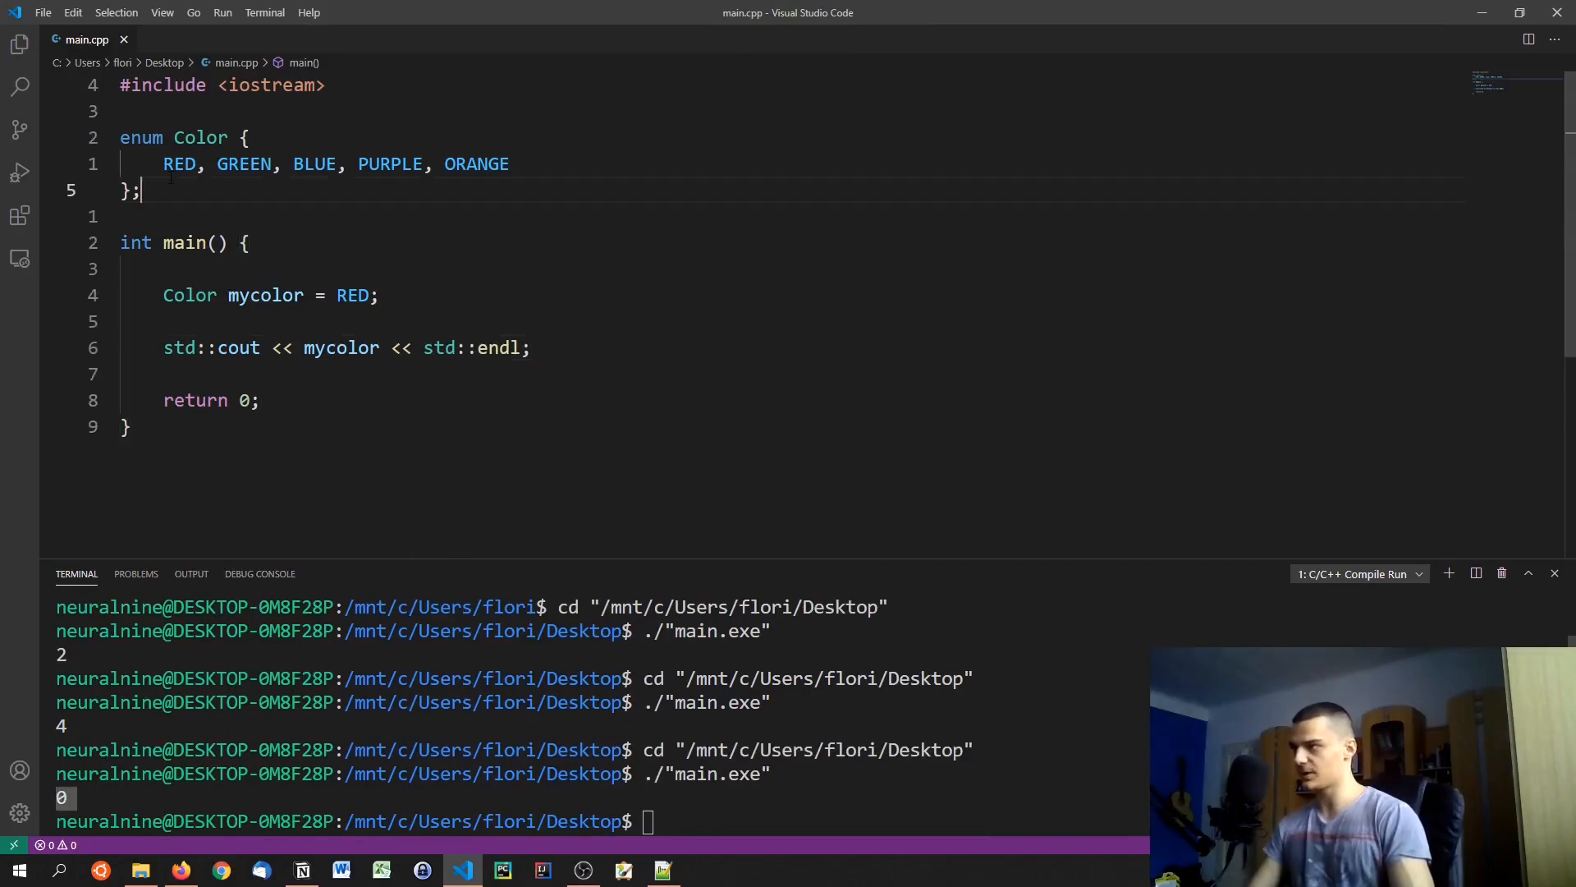
{"action": "type", "text": "BLUE"}
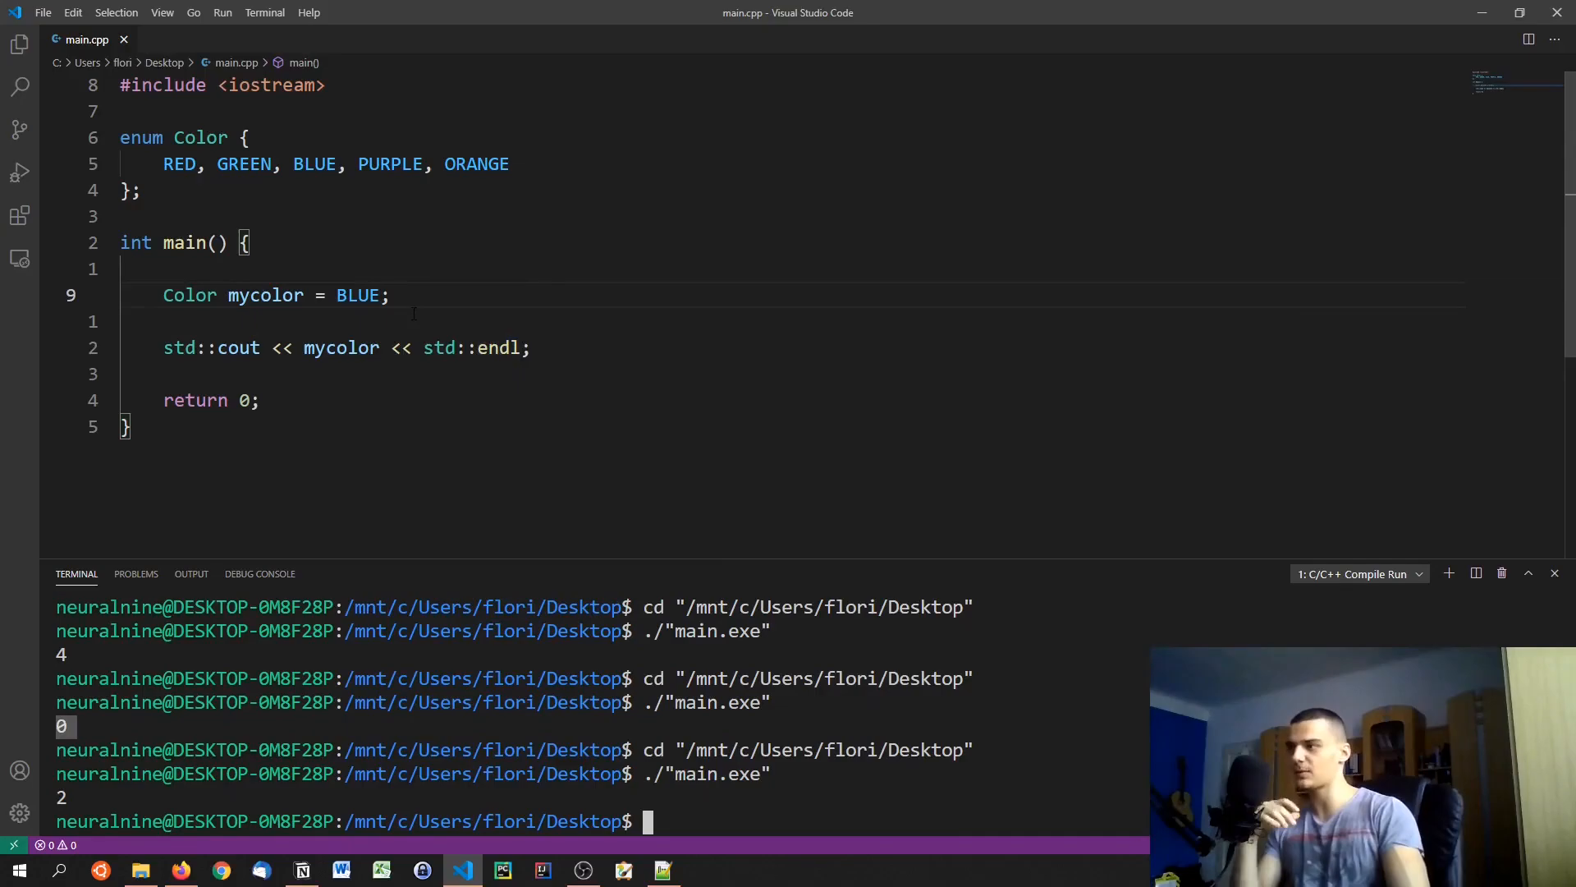
{"action": "mouse_move", "coordinate": [358, 294]}
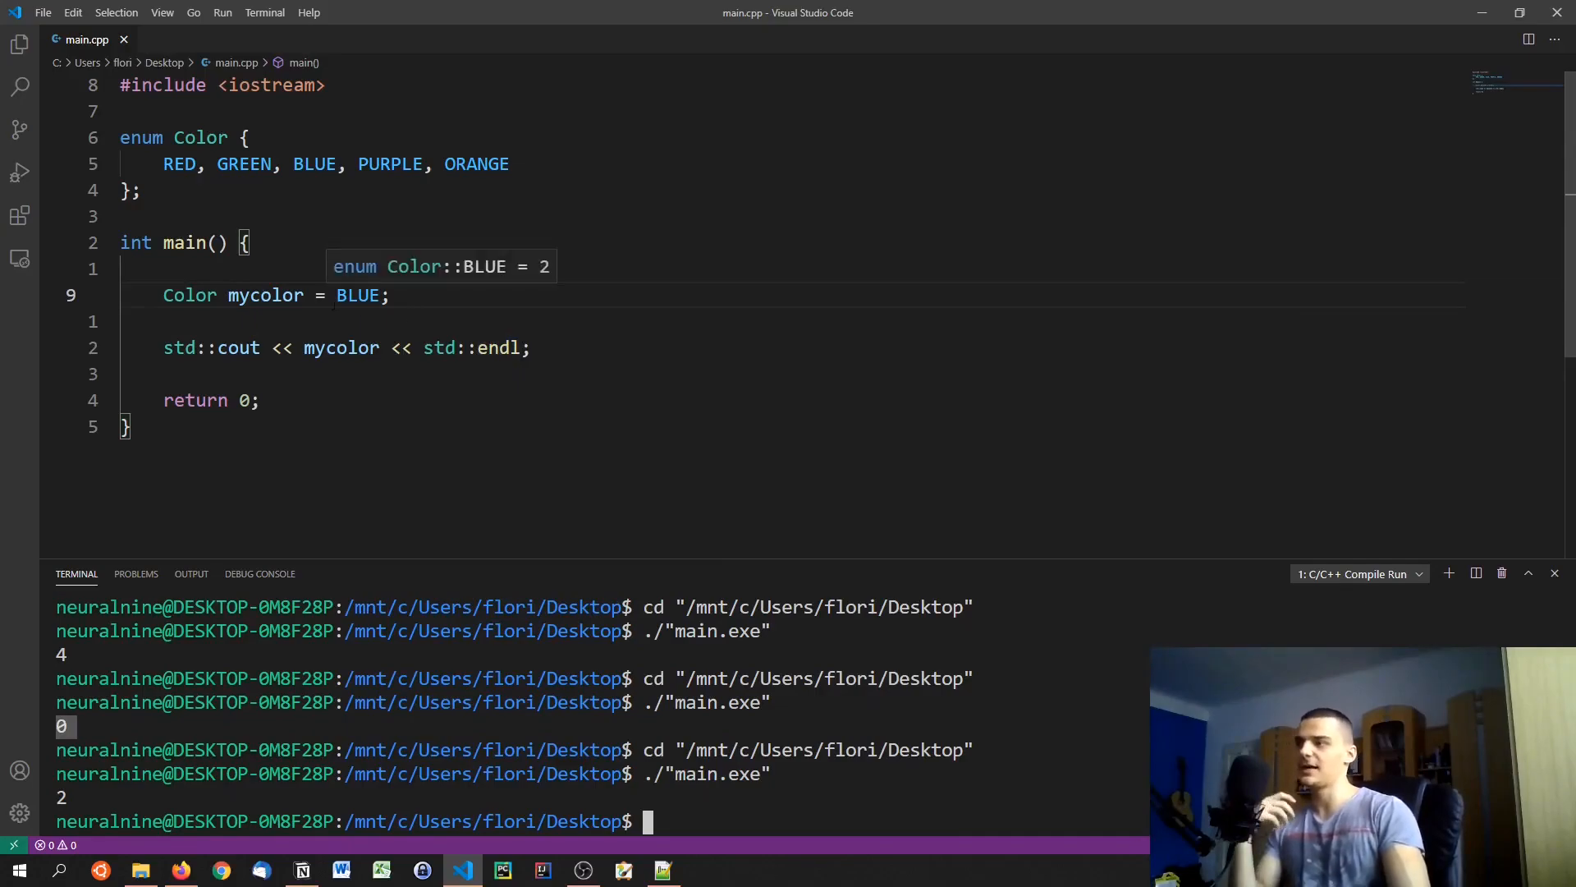
{"action": "mouse_move", "coordinate": [450, 257]}
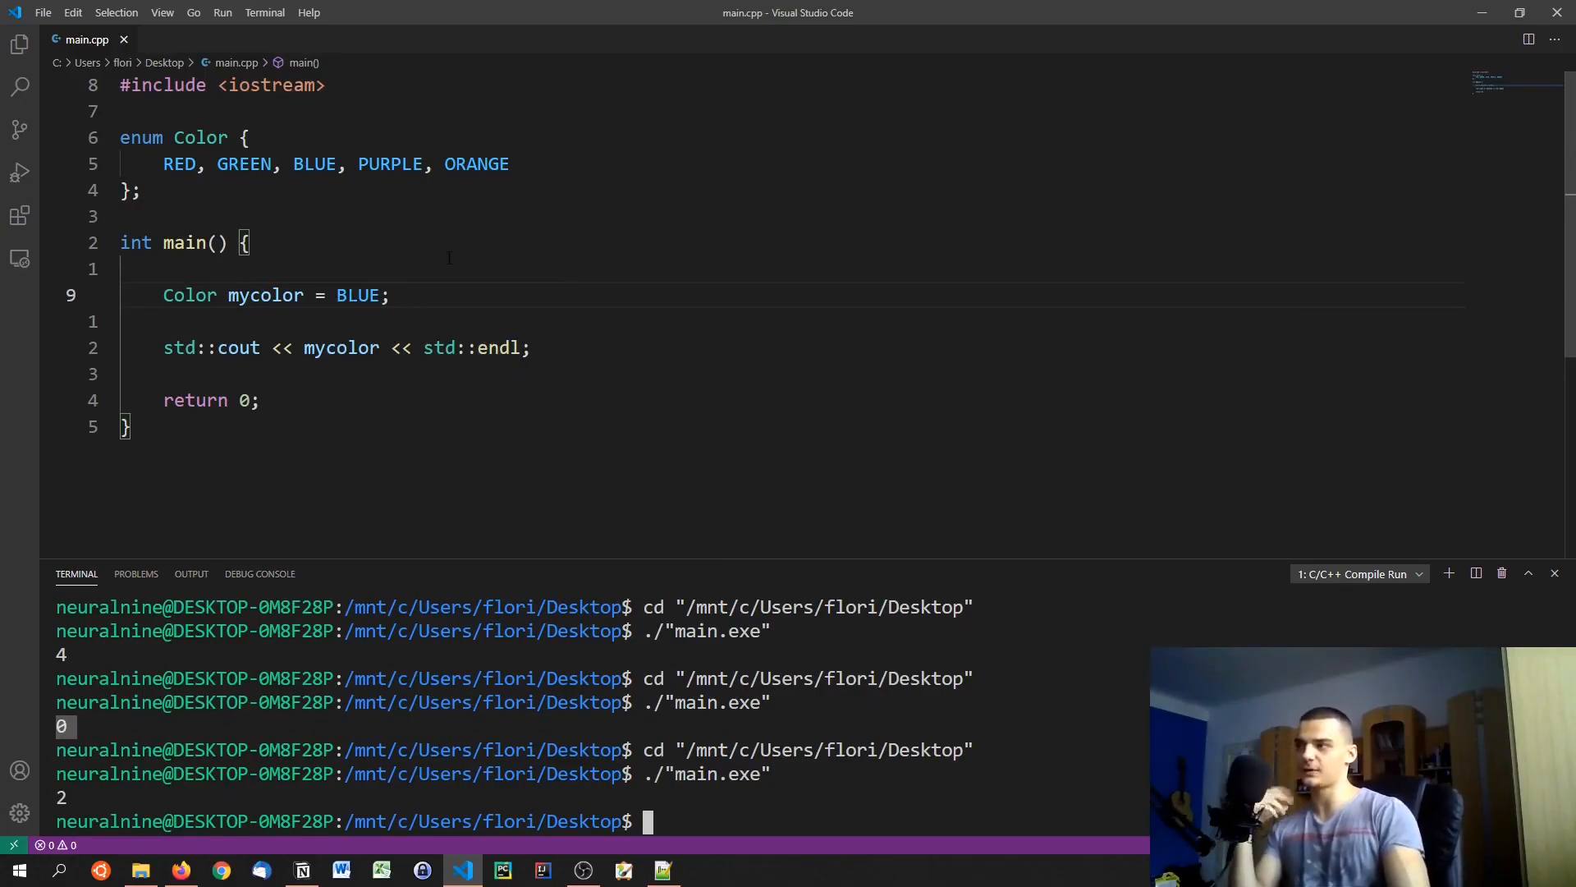